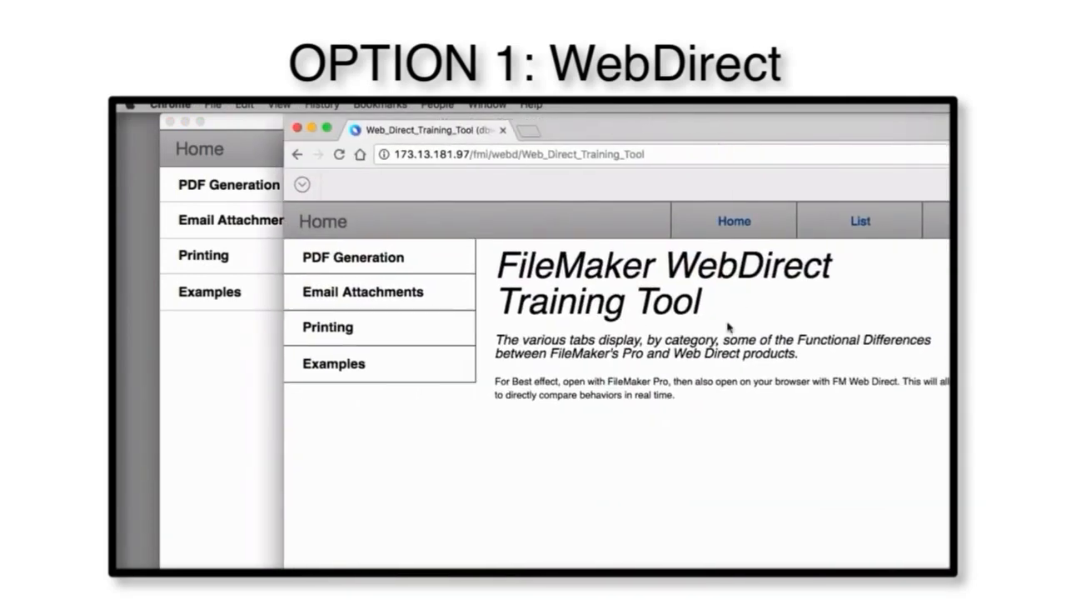
mouse_move(190, 256)
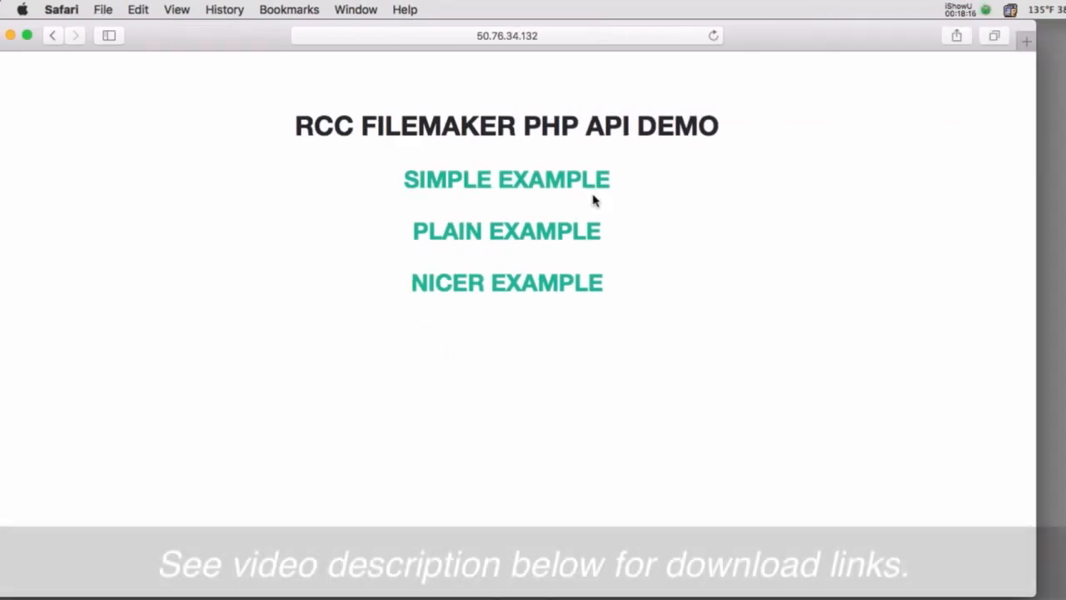
mouse_move(760, 169)
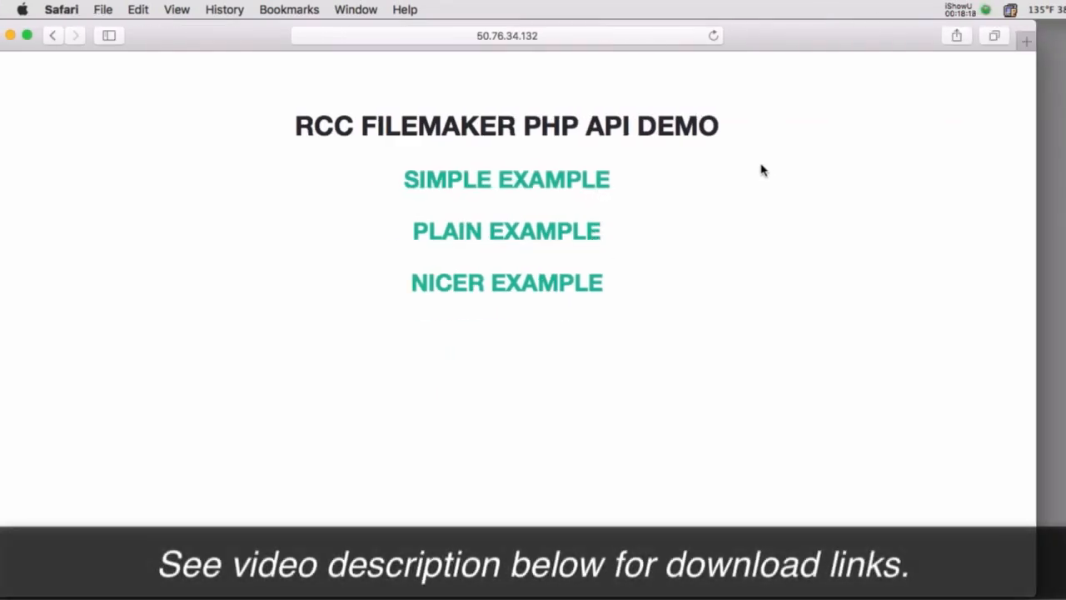
mouse_move(650, 243)
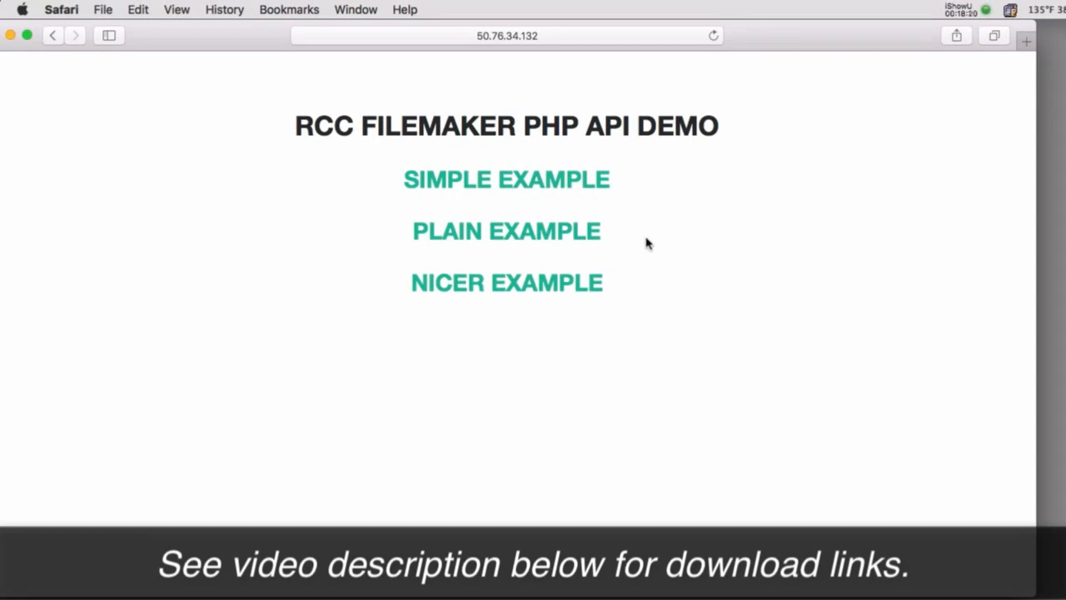
mouse_move(682, 234)
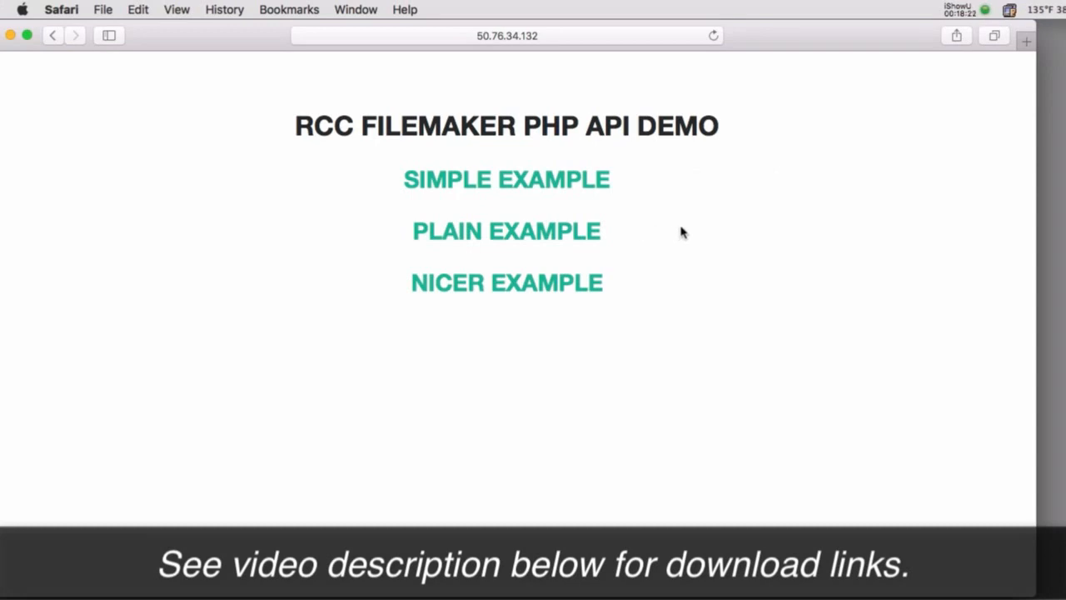
mouse_move(696, 284)
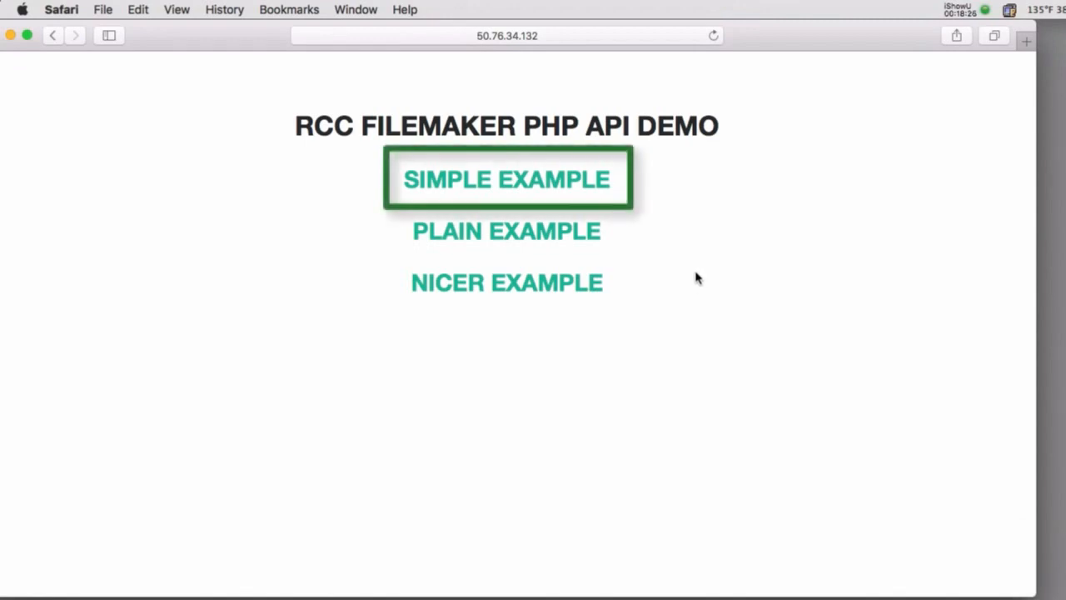
mouse_move(506, 230)
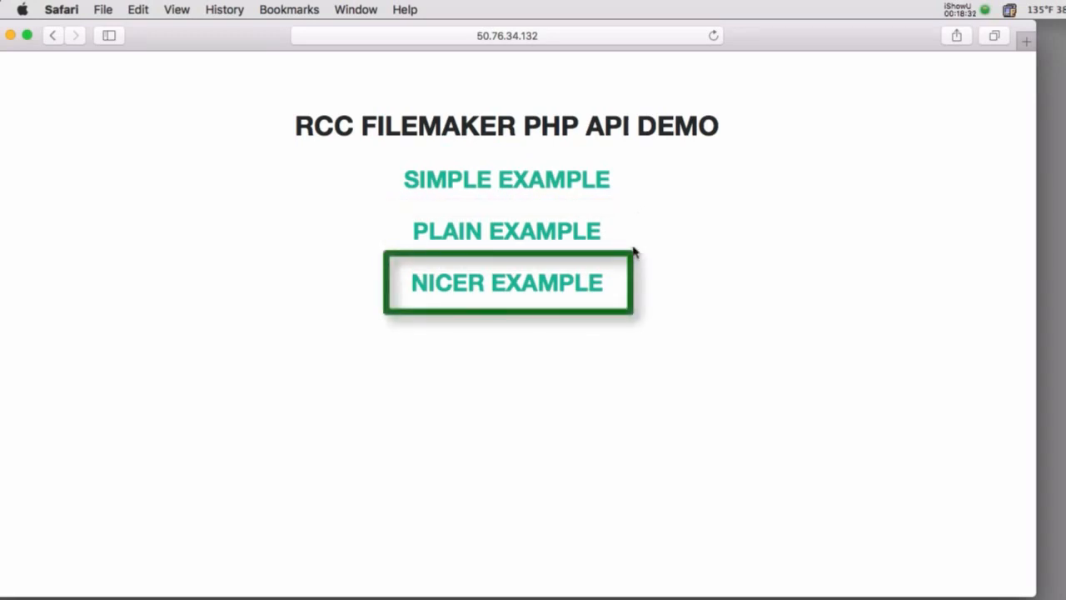
mouse_move(629, 247)
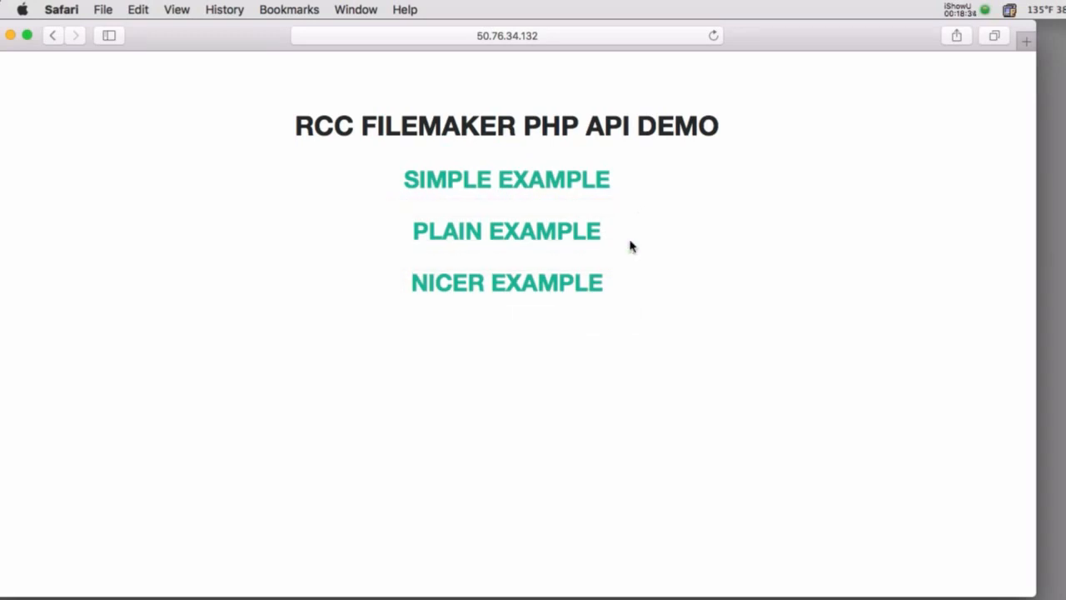
mouse_move(631, 251)
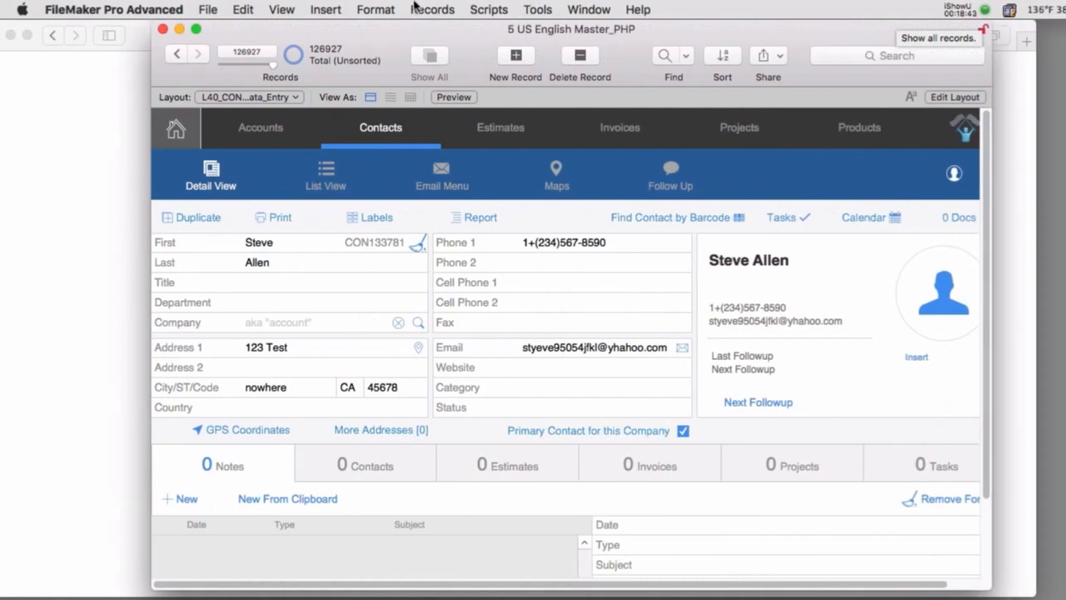
mouse_move(515, 55)
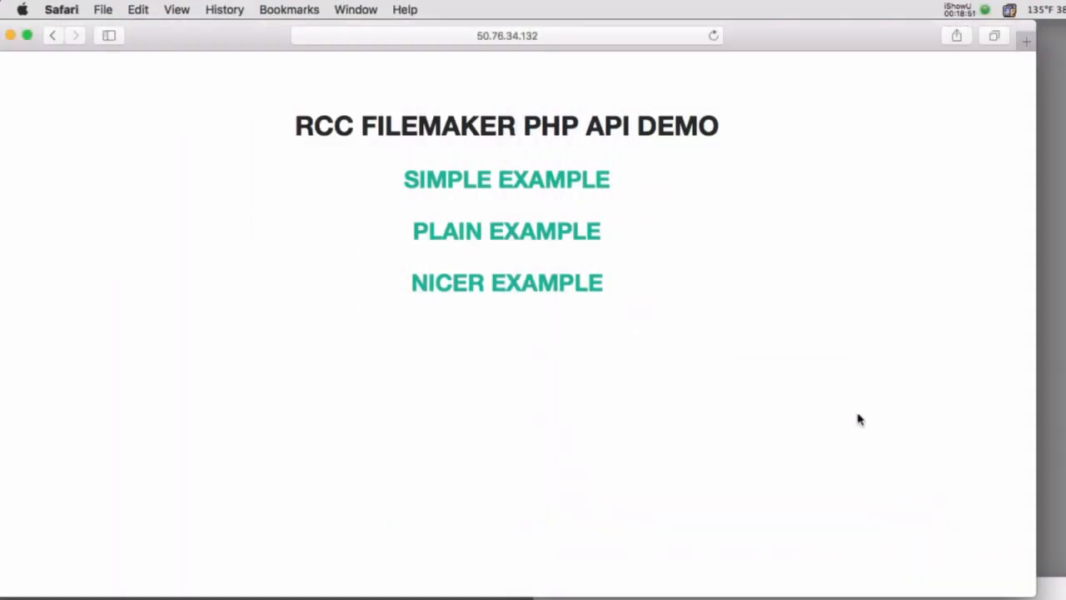
mouse_move(853, 519)
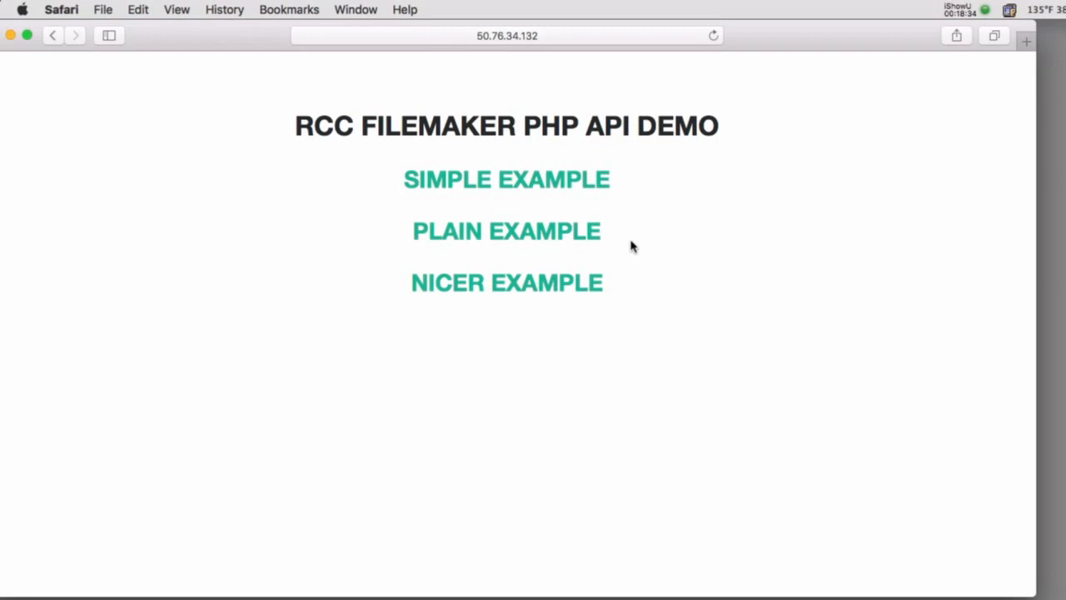
mouse_move(630, 252)
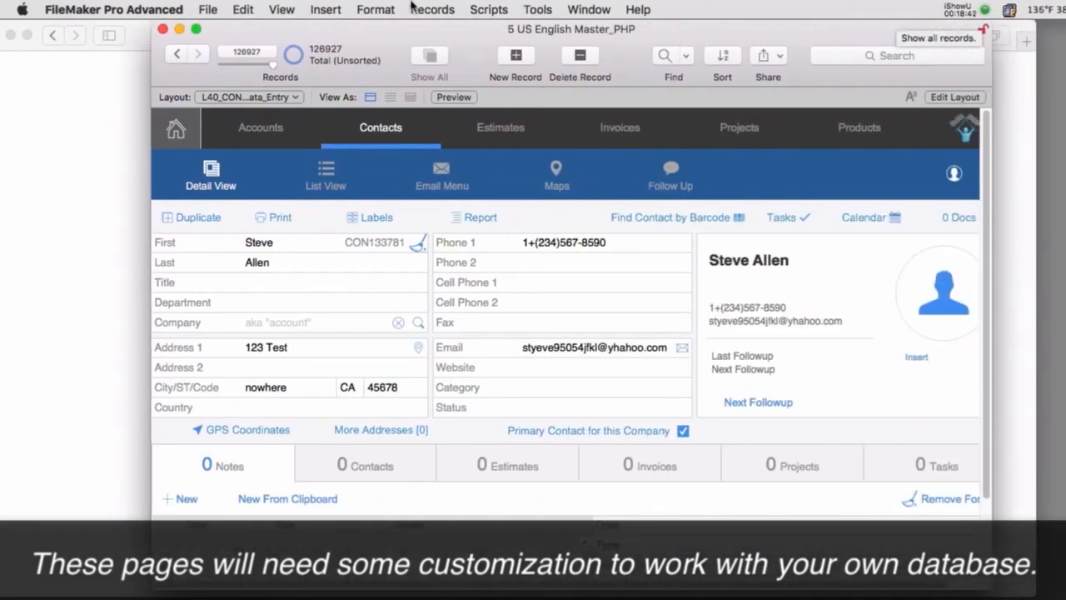
mouse_move(514, 55)
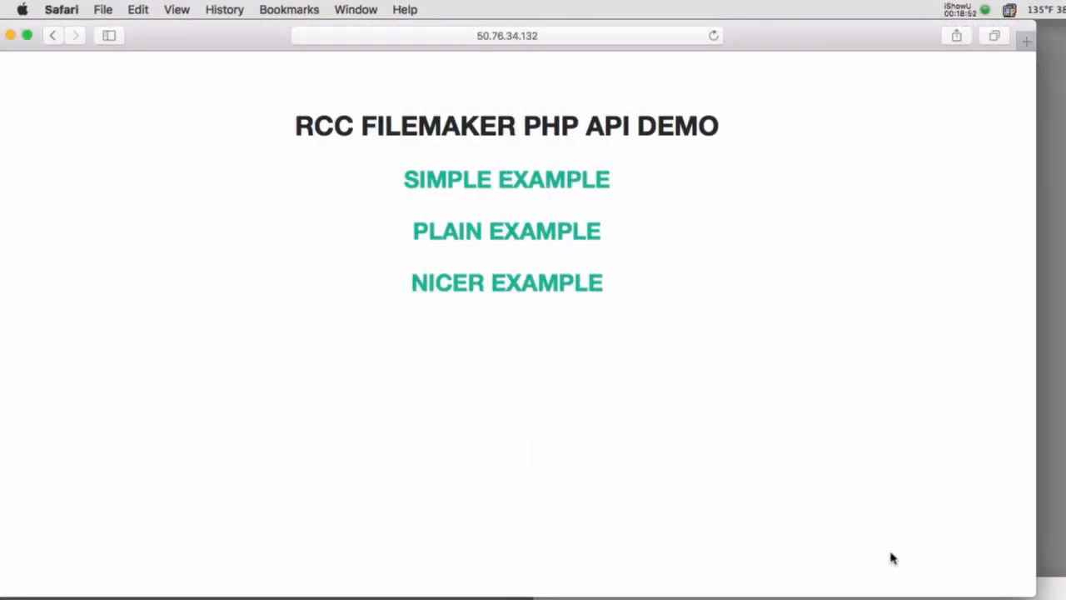
mouse_move(853, 520)
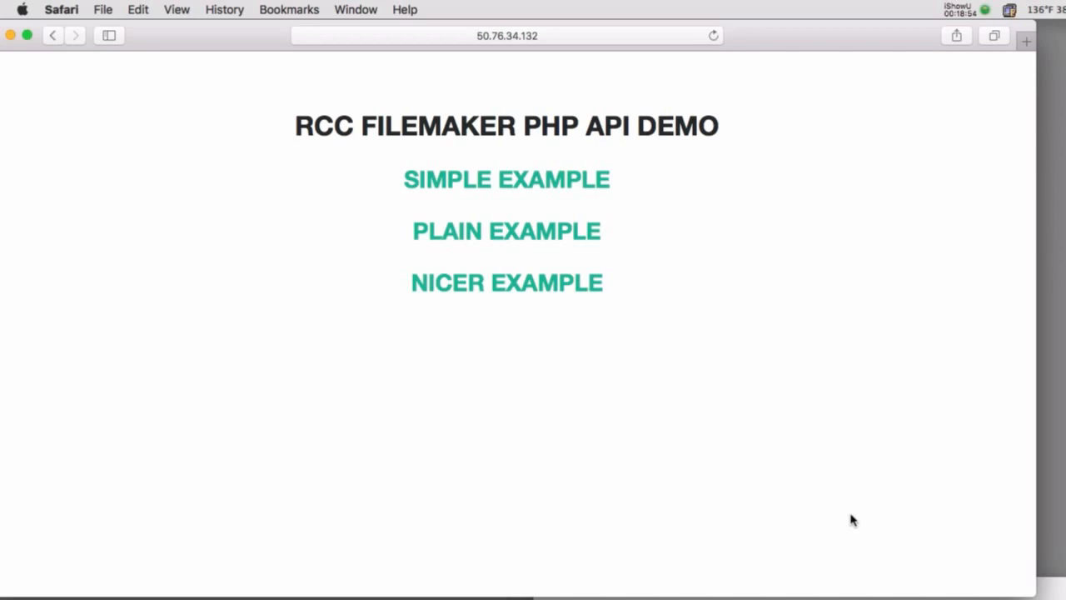
mouse_move(608, 258)
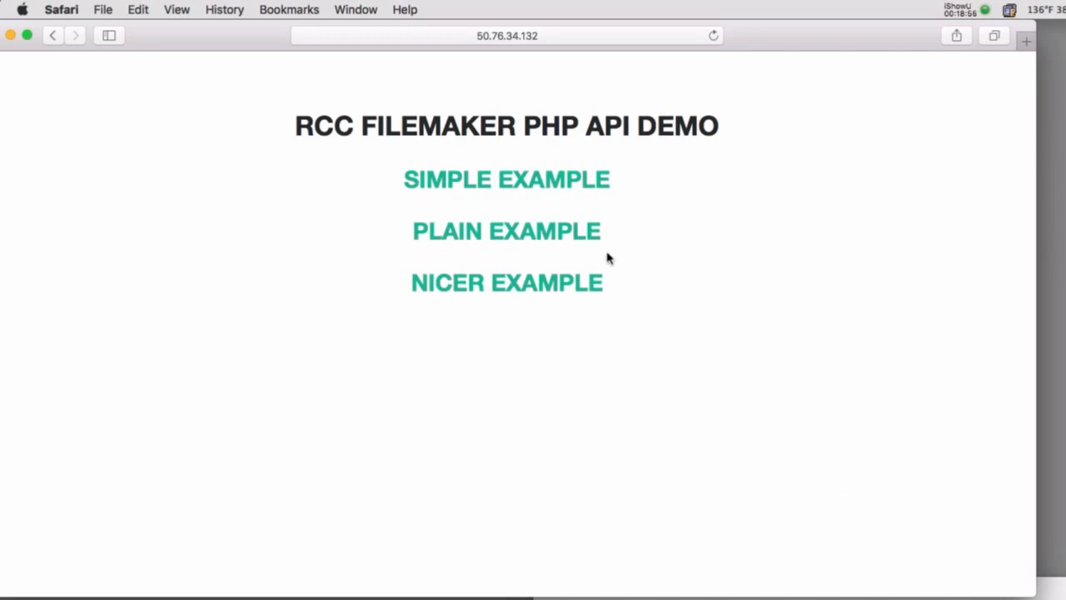
- Load the simple example's blank registration form (index_simple.php) from the demo menu
click(507, 178)
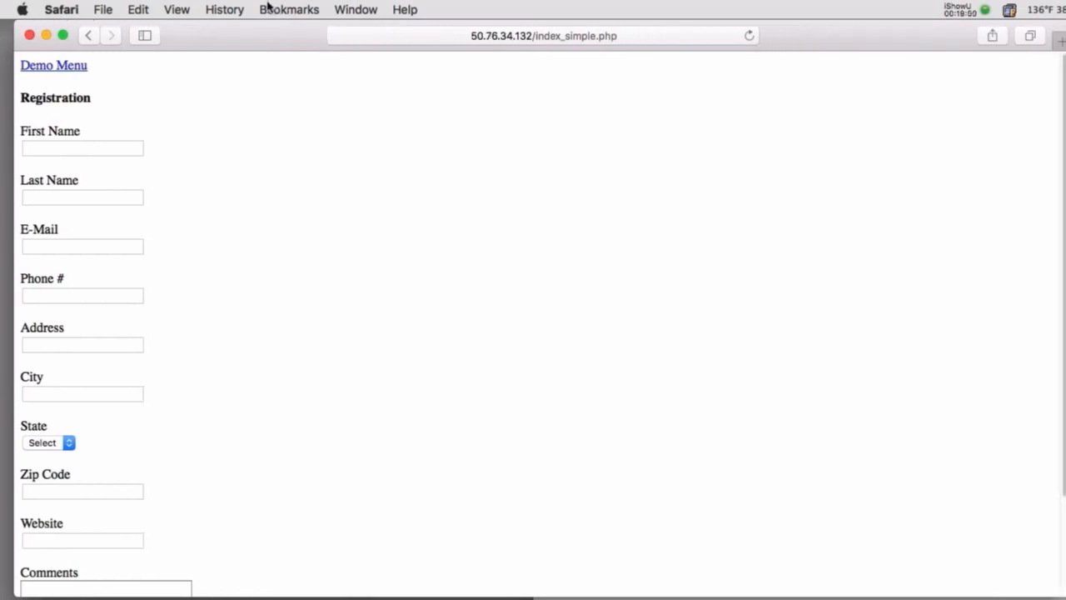
mouse_move(82, 190)
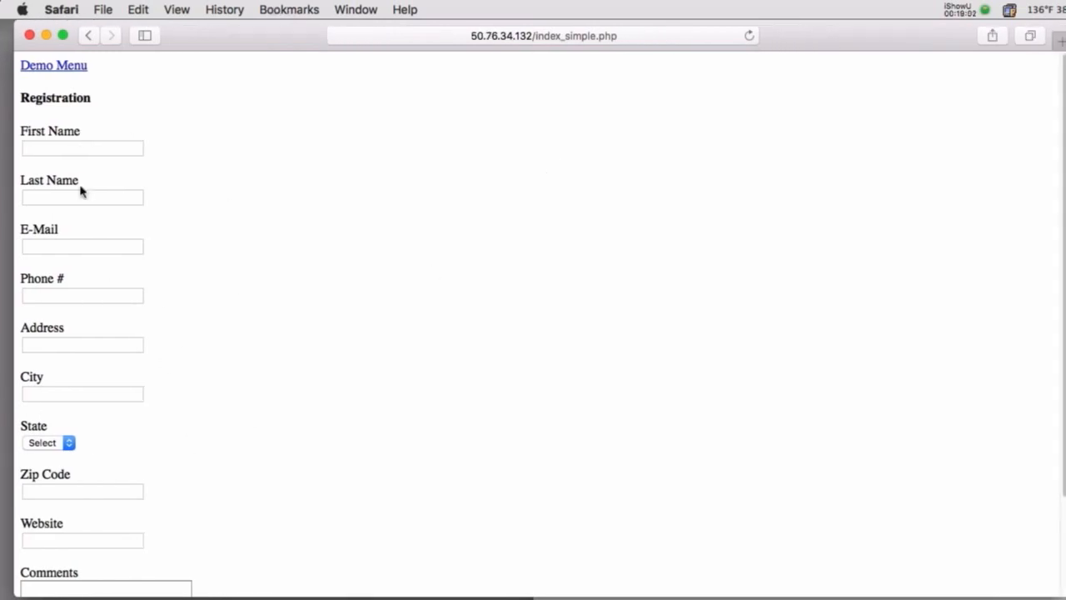
mouse_move(75, 182)
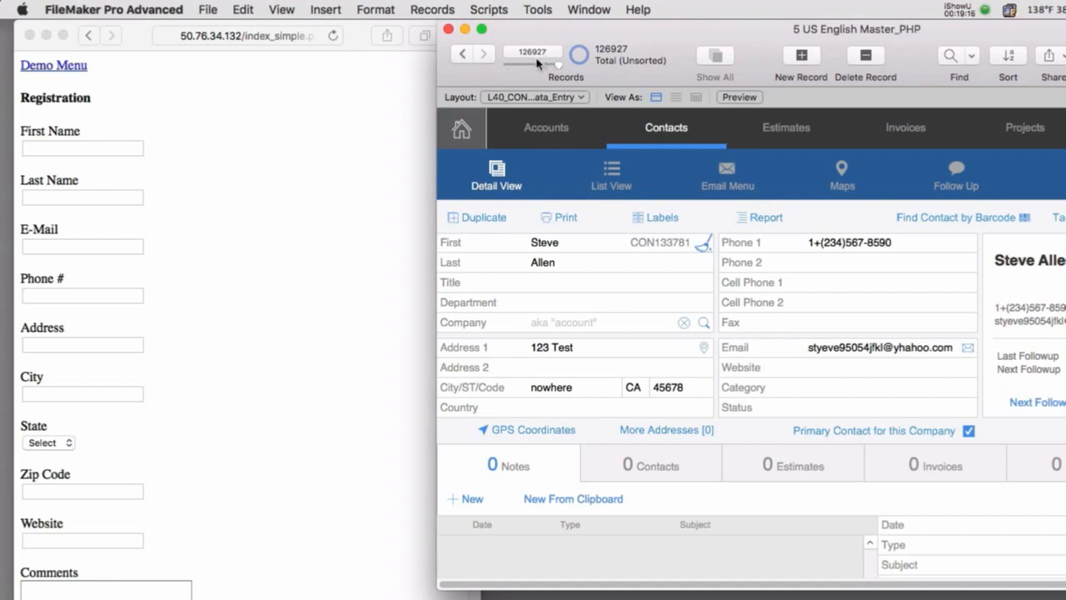
- Select FileMaker's record number box to reach the last contact, 126927 of 126927
click(533, 52)
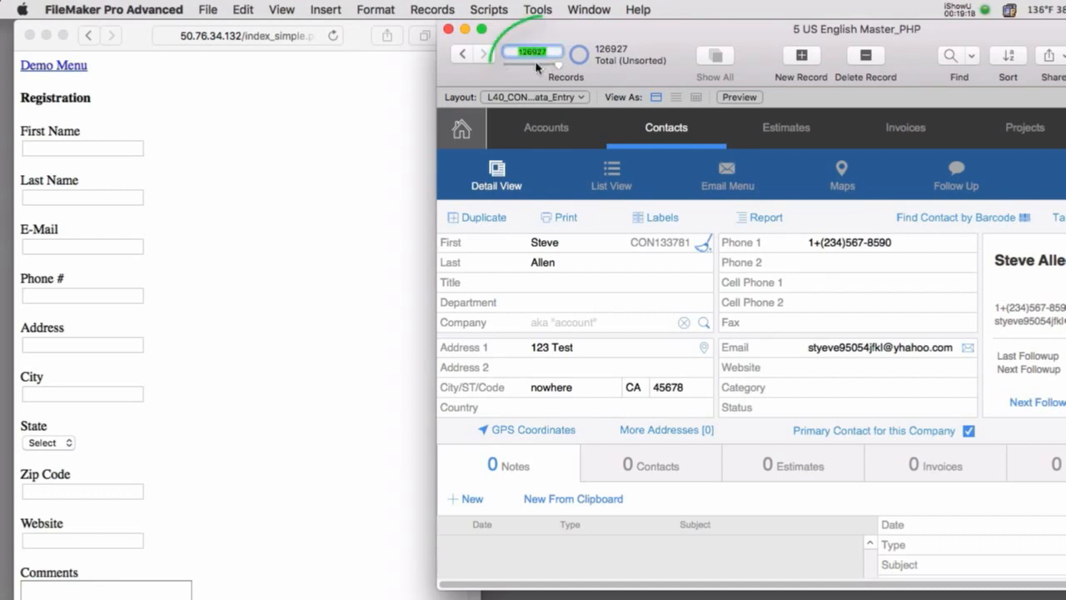
click(533, 52)
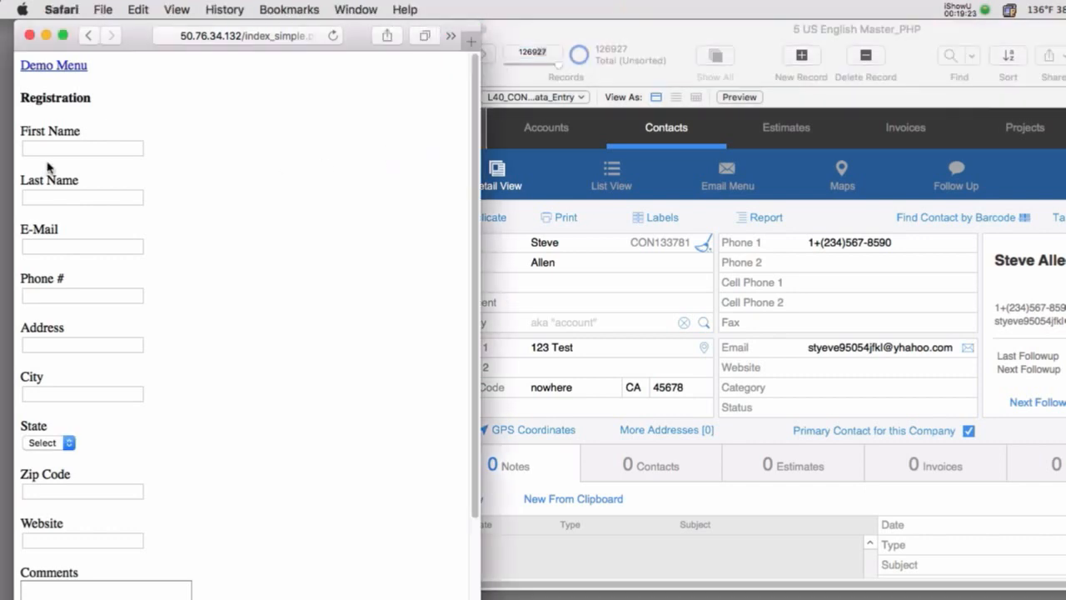
- Fill in the simple form for Richard Carlton and register it as FileMaker's 126,928th contact
click(83, 148)
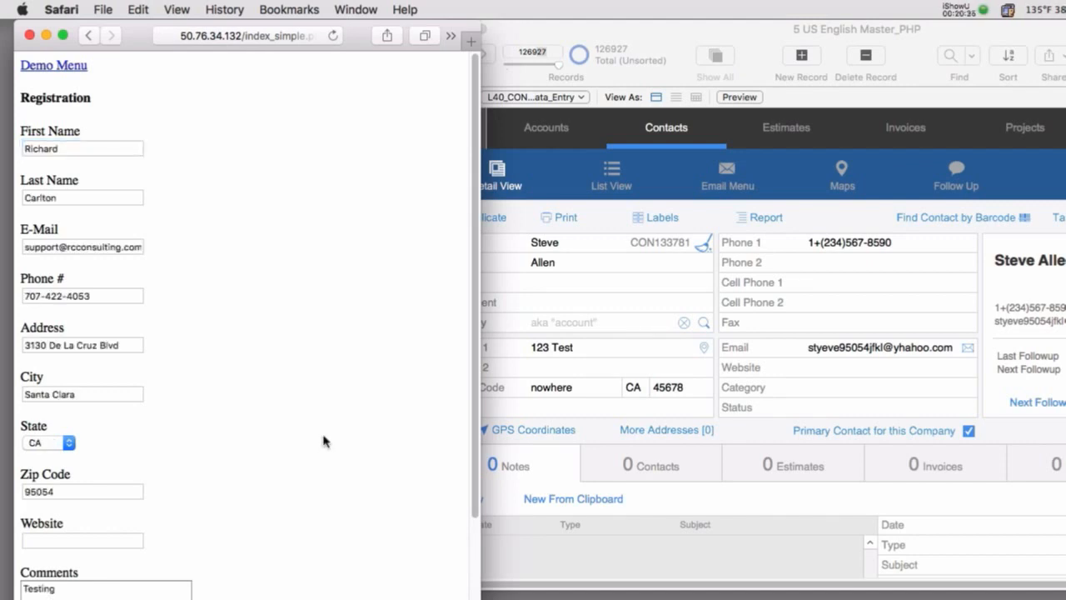
scroll(down, 3)
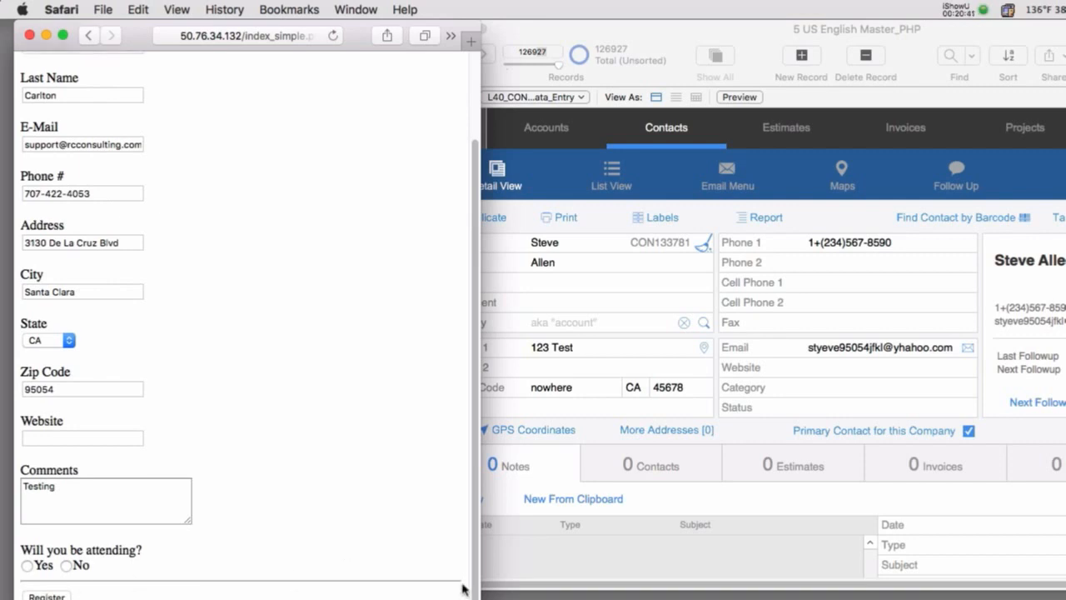
scroll(down, 3)
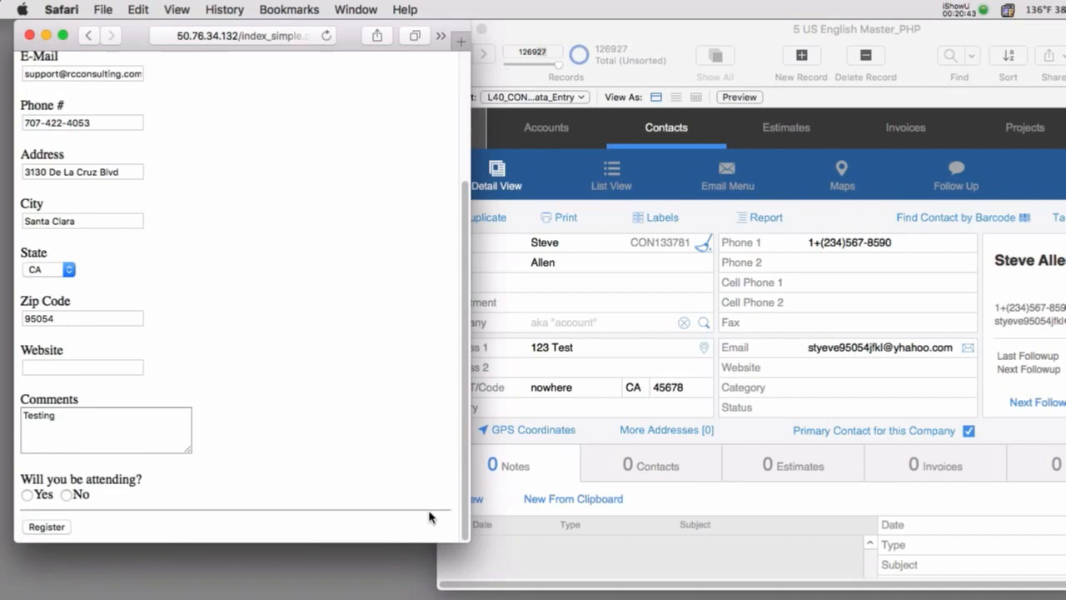
mouse_move(83, 476)
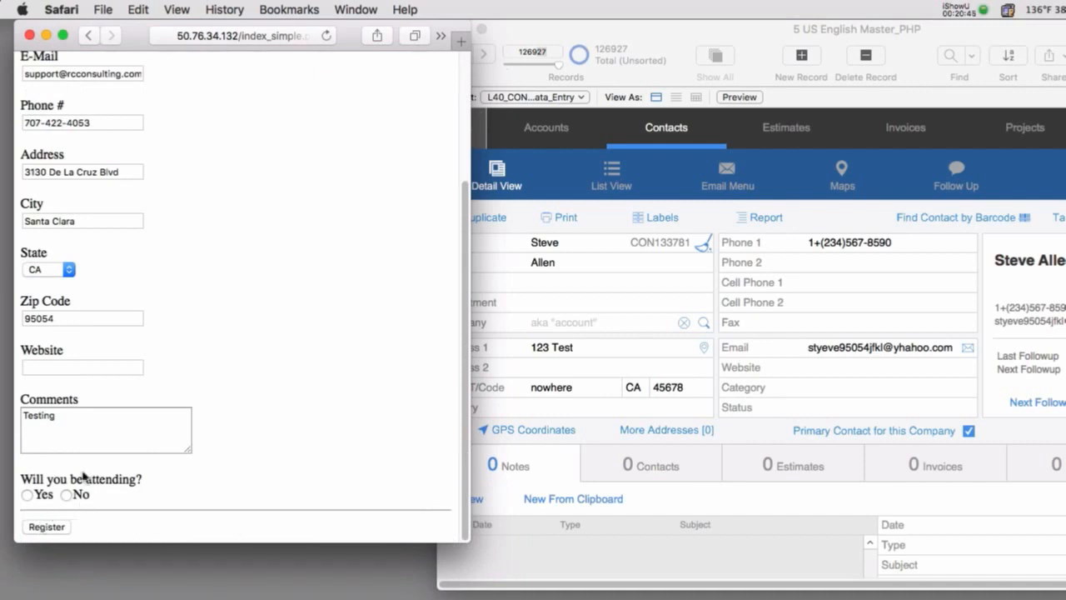
mouse_move(163, 281)
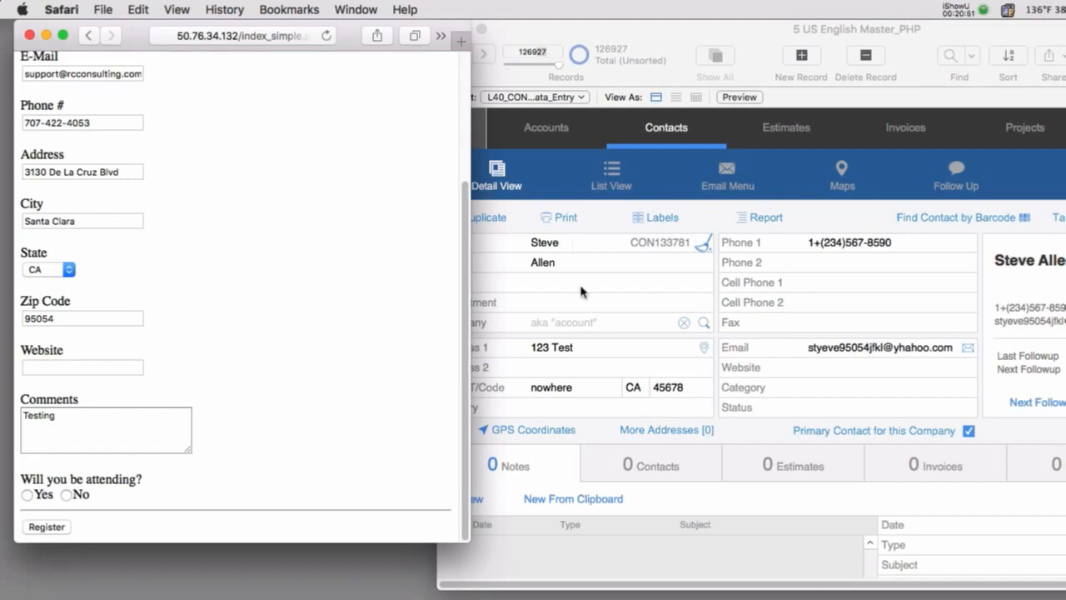
mouse_move(80, 531)
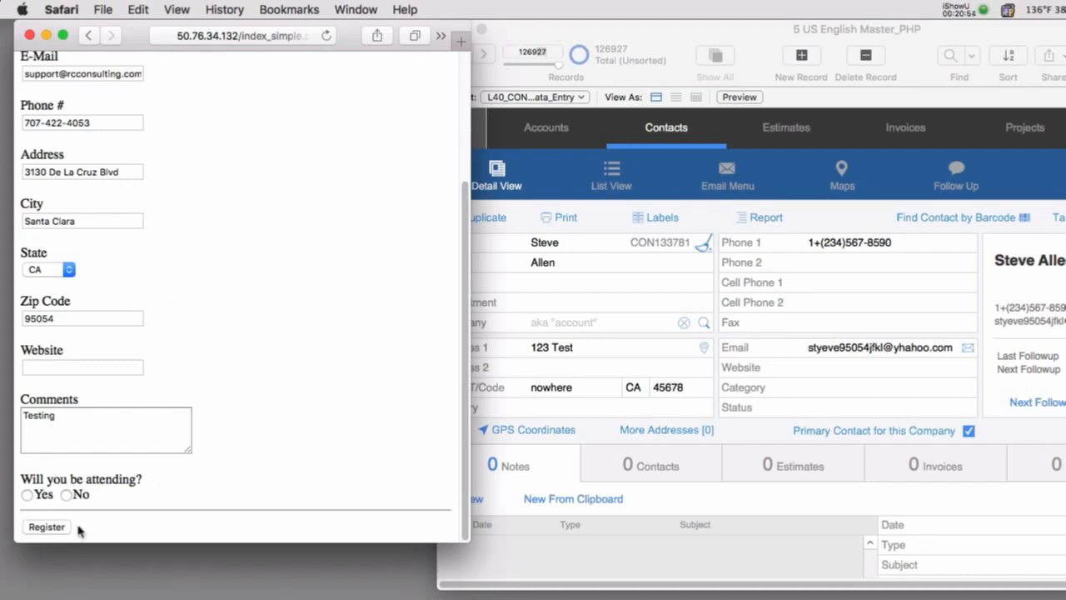
click(47, 526)
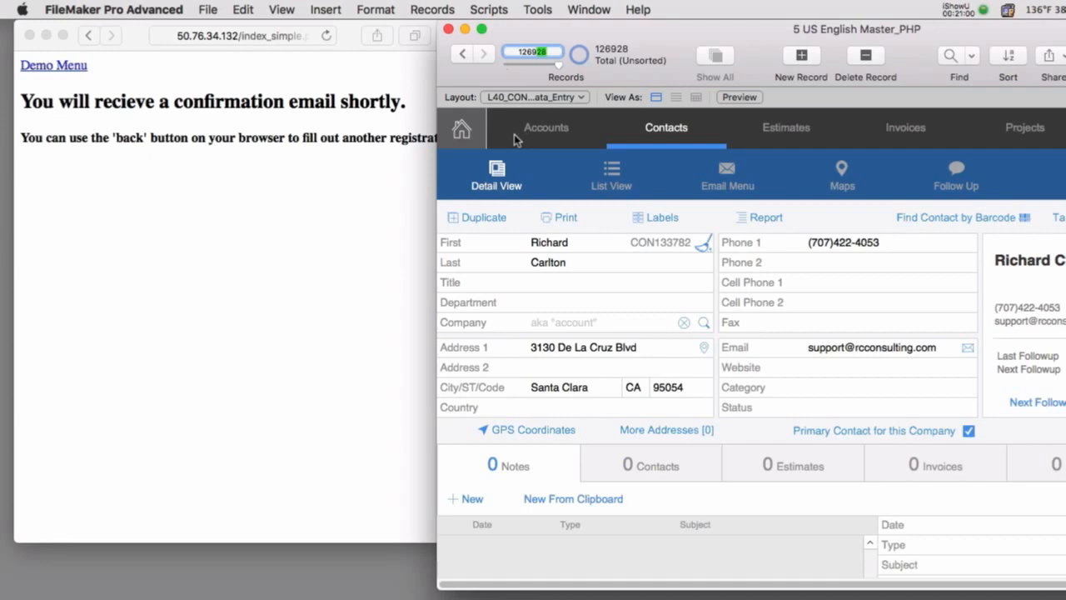
mouse_move(750, 303)
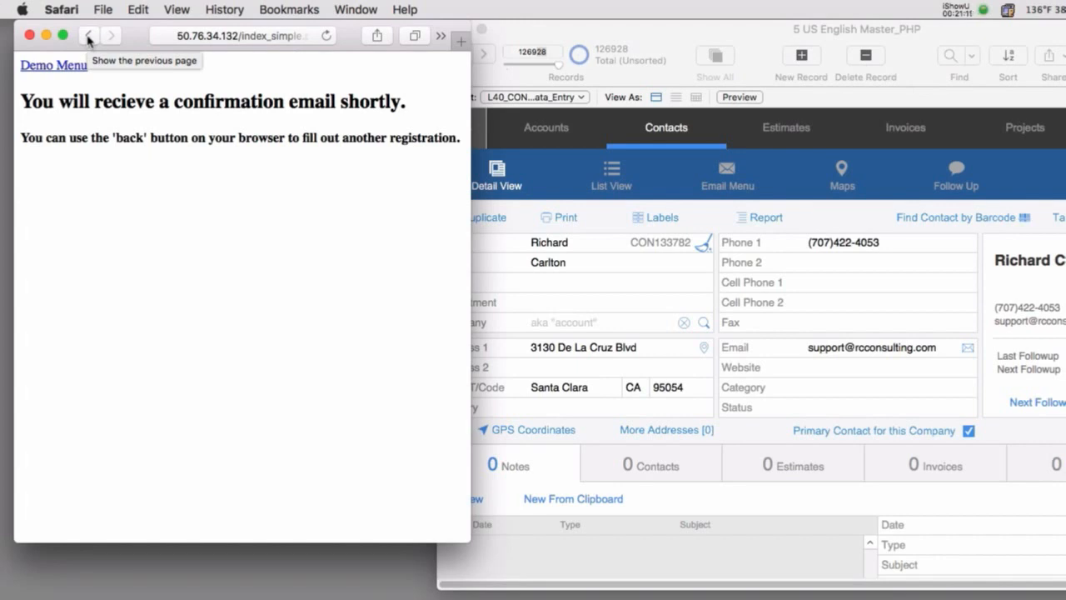
- Go back to the plain form and enter first name Richard and last name Carlton
click(88, 35)
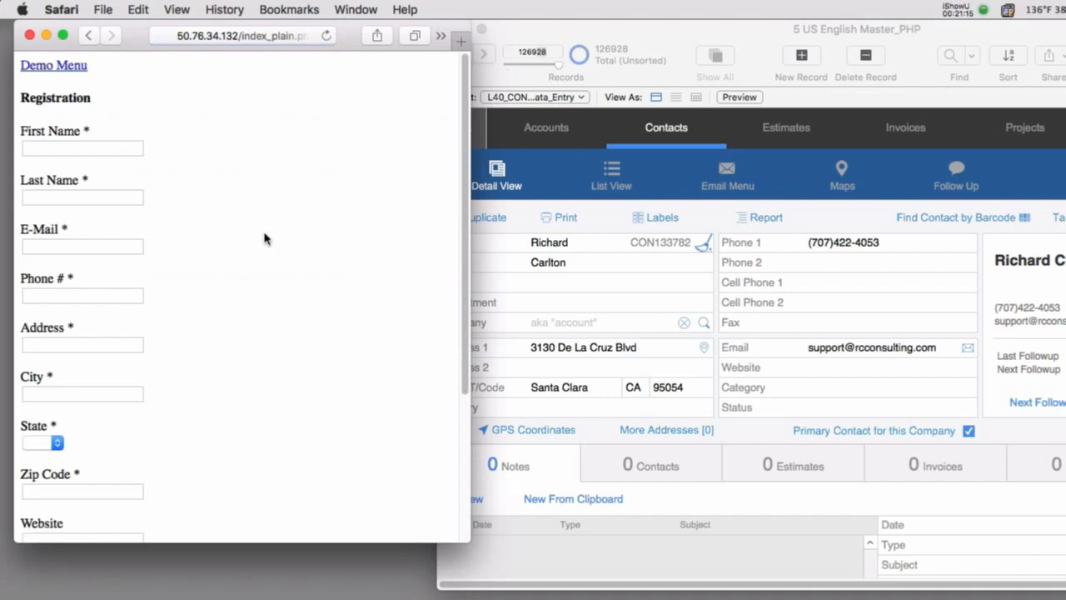
click(82, 148)
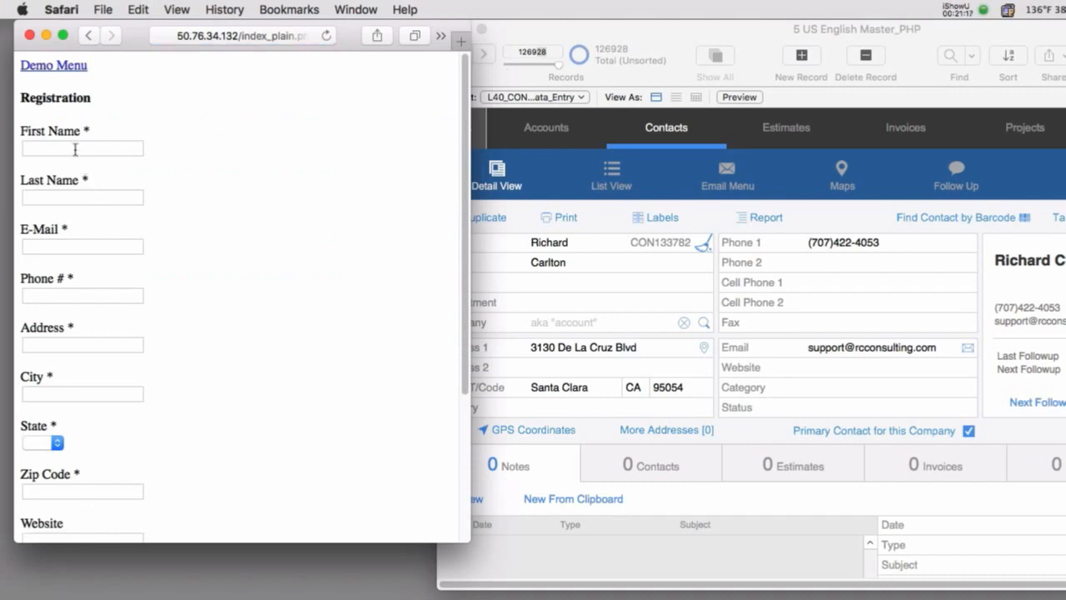
click(82, 148)
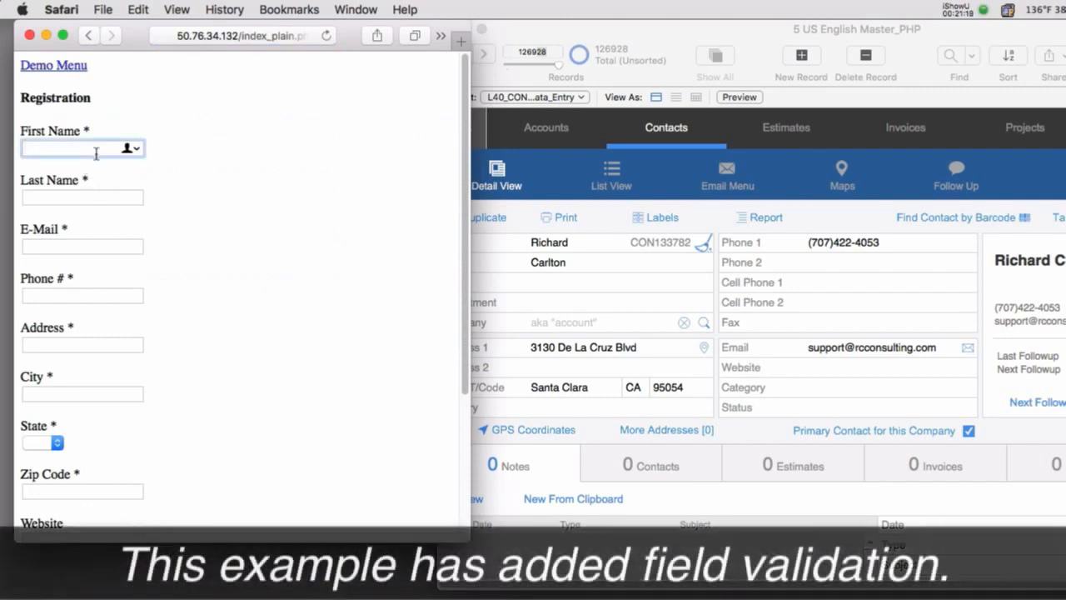
text(Richar)
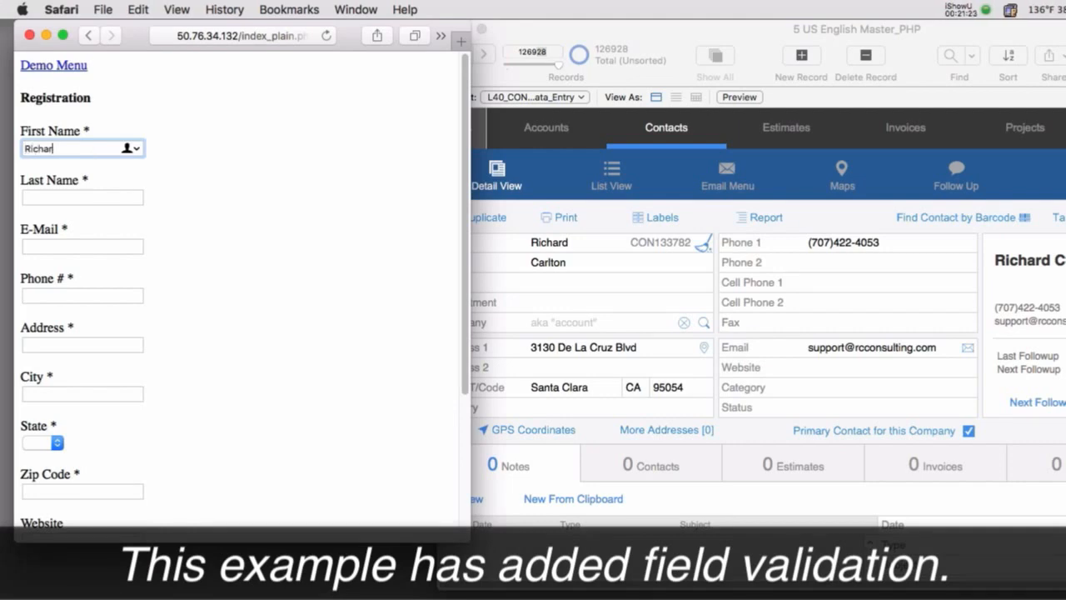
text(Ca)
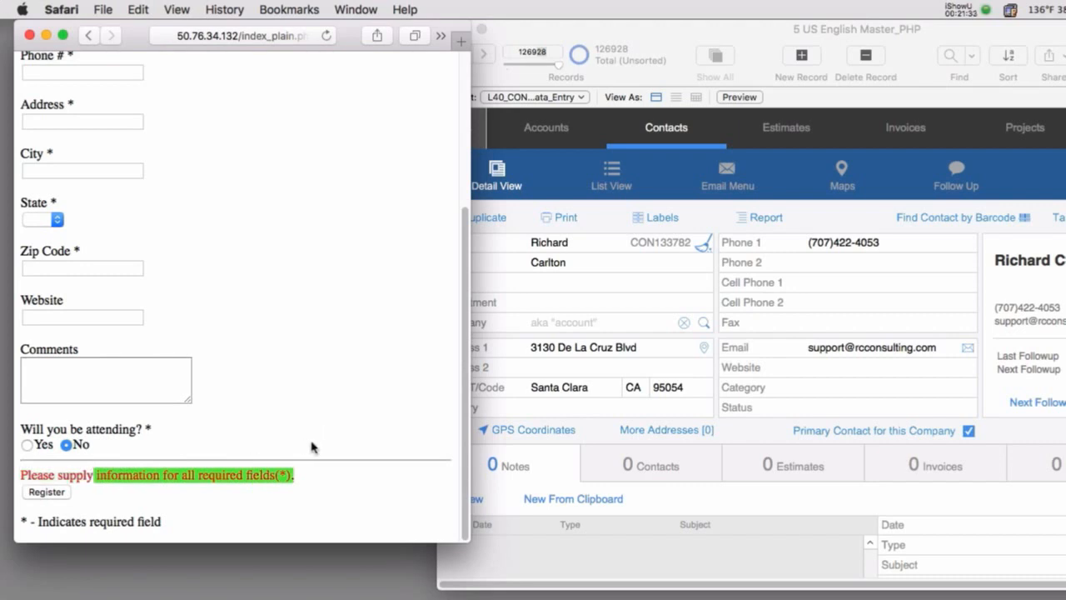
scroll(up, 3)
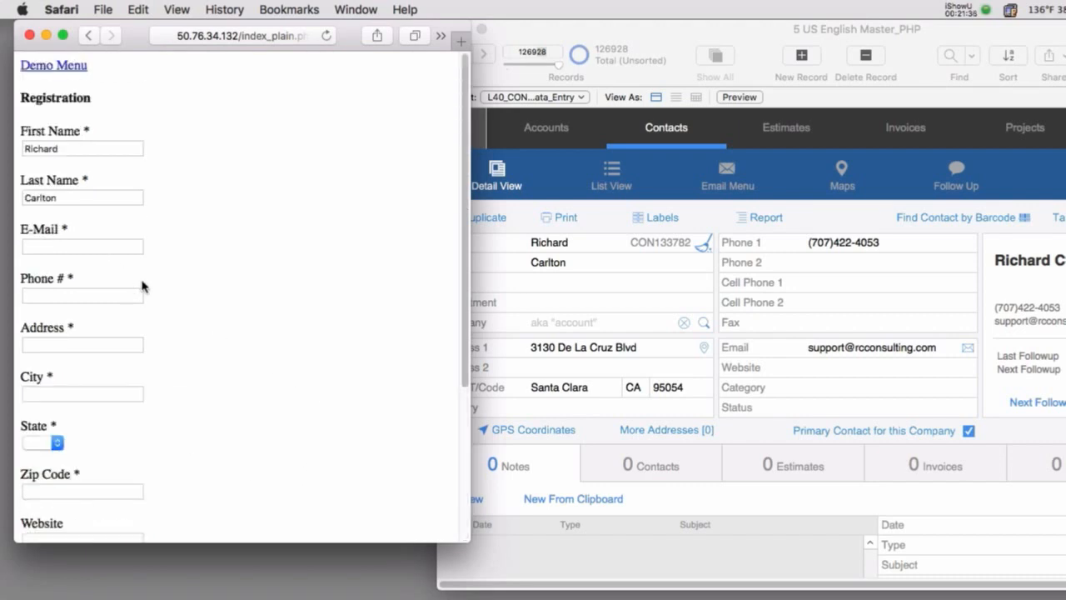
- Enter e-mail 11111, phone 22222, address 3333, city 4444, state AR and zip 5555
click(81, 247)
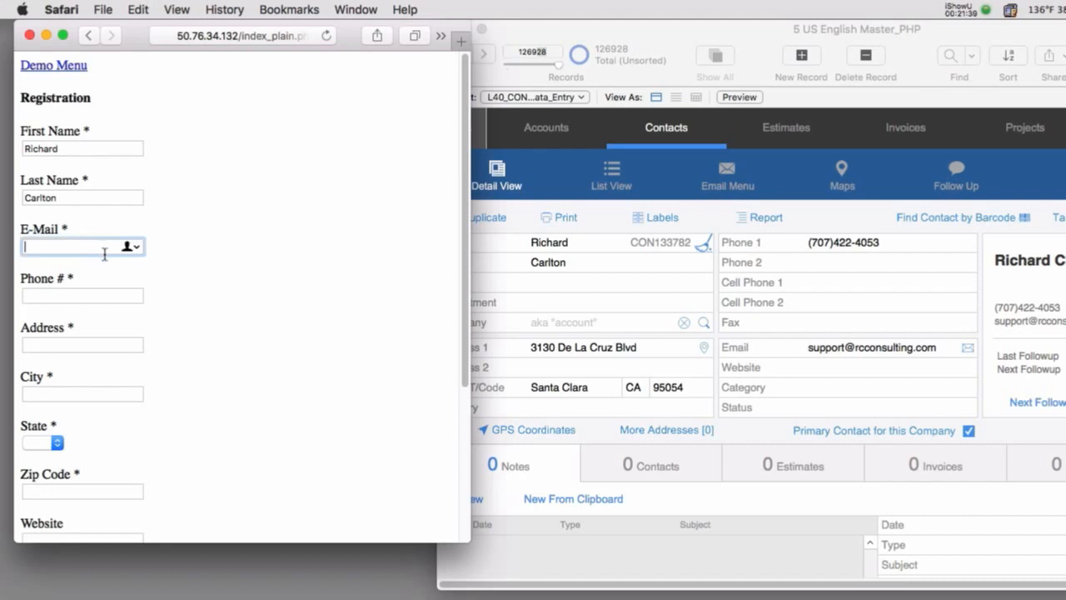
mouse_move(108, 260)
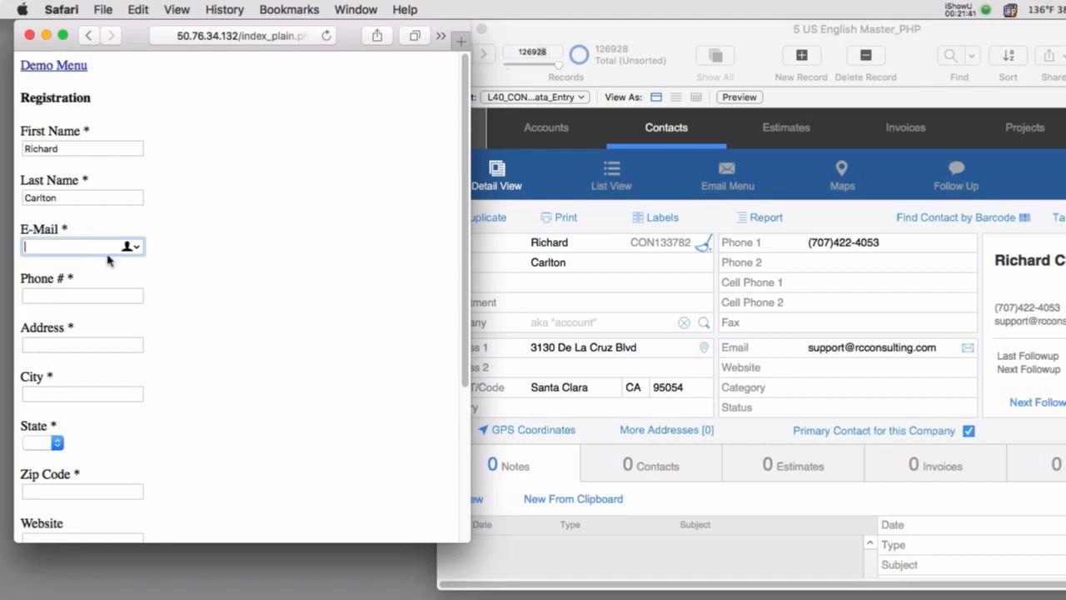
mouse_move(108, 332)
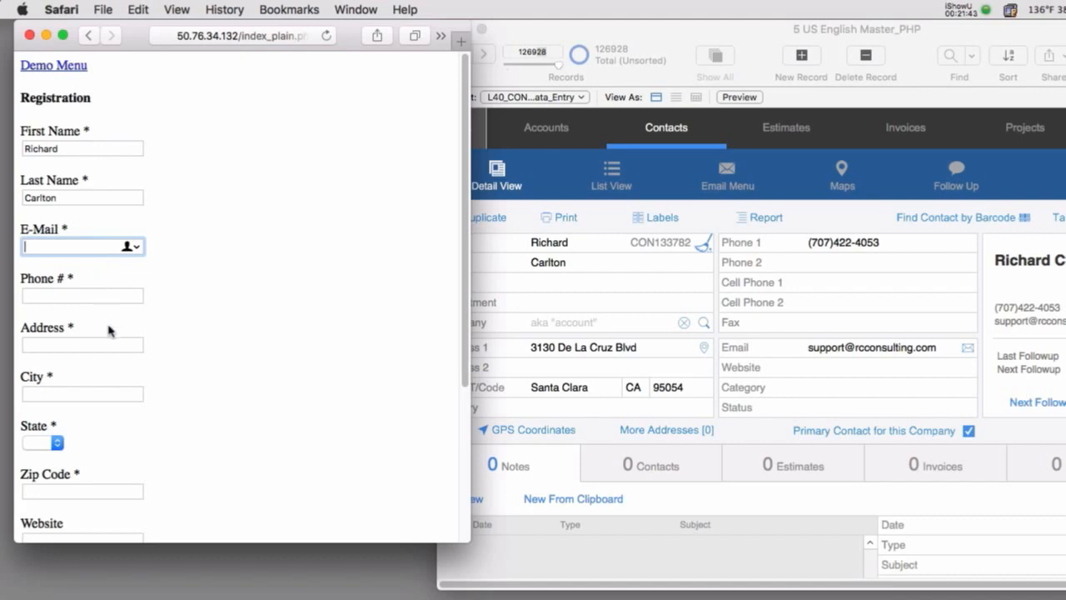
mouse_move(70, 317)
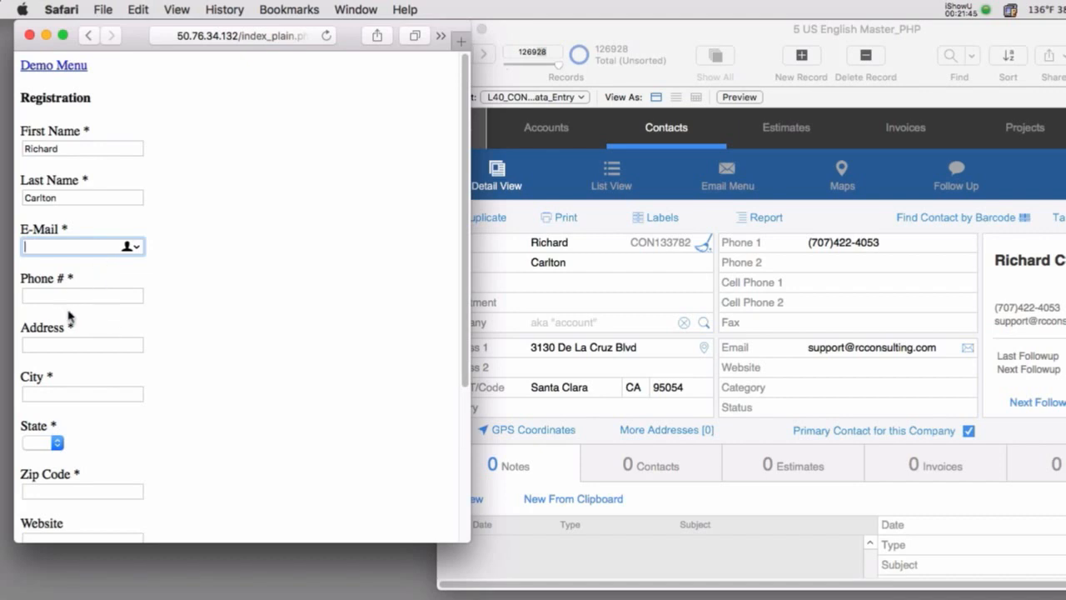
text(2)
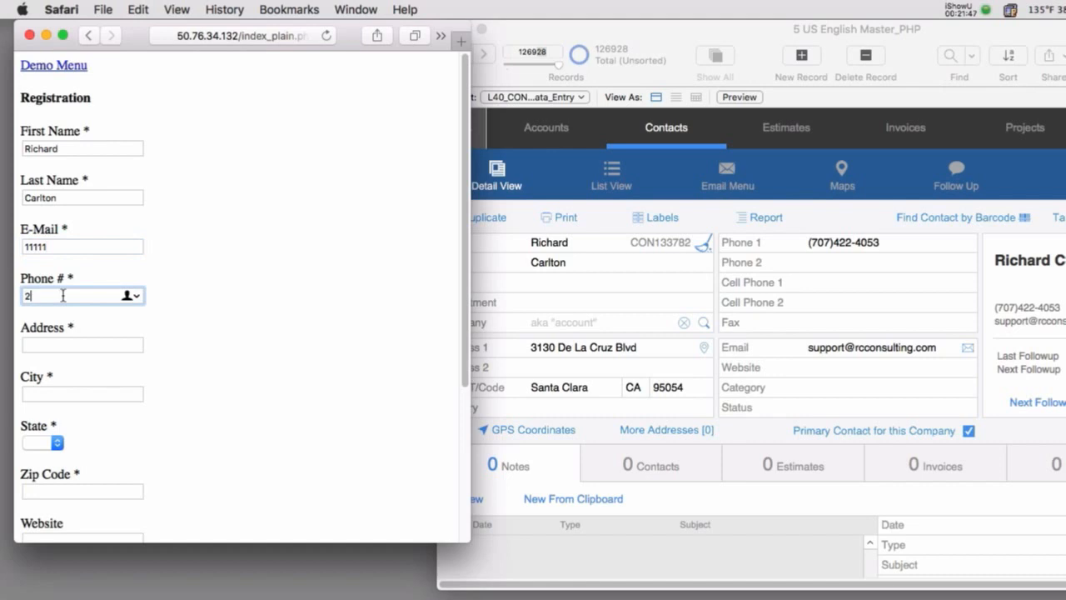
text(3333)
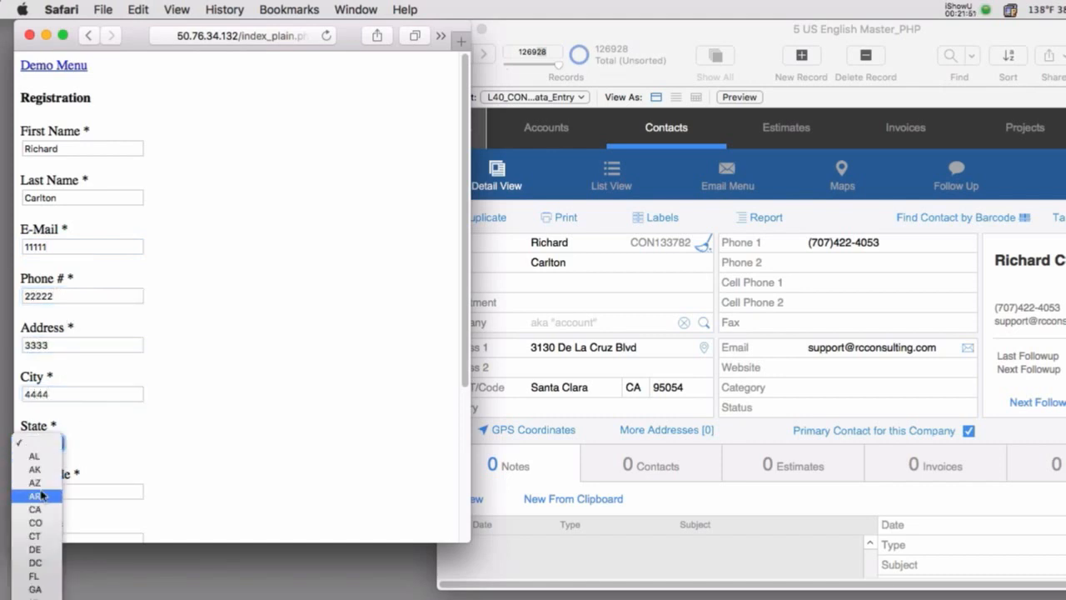
click(35, 496)
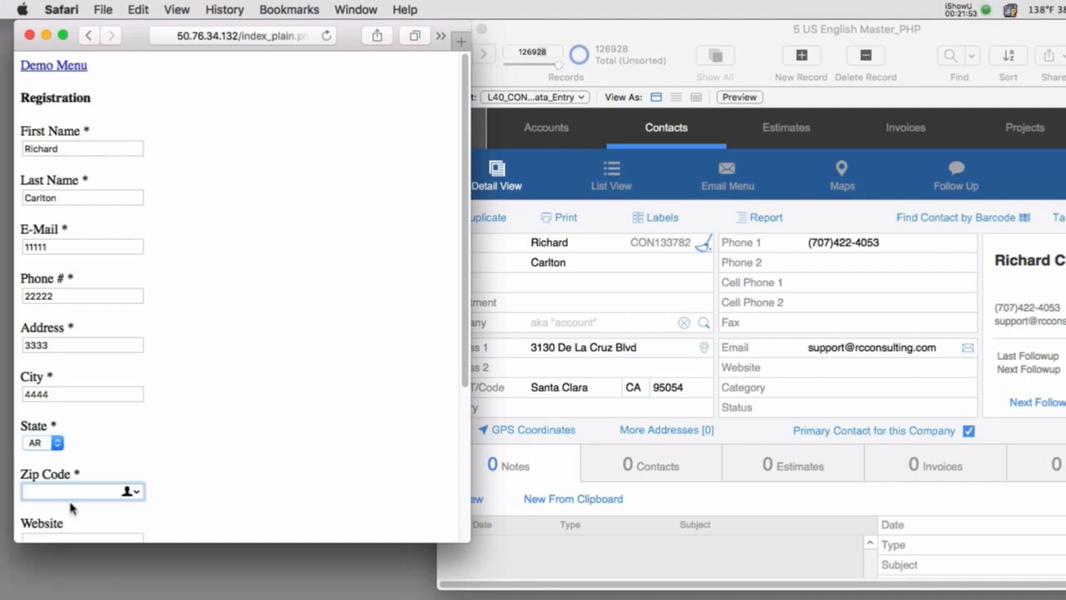
text(4)
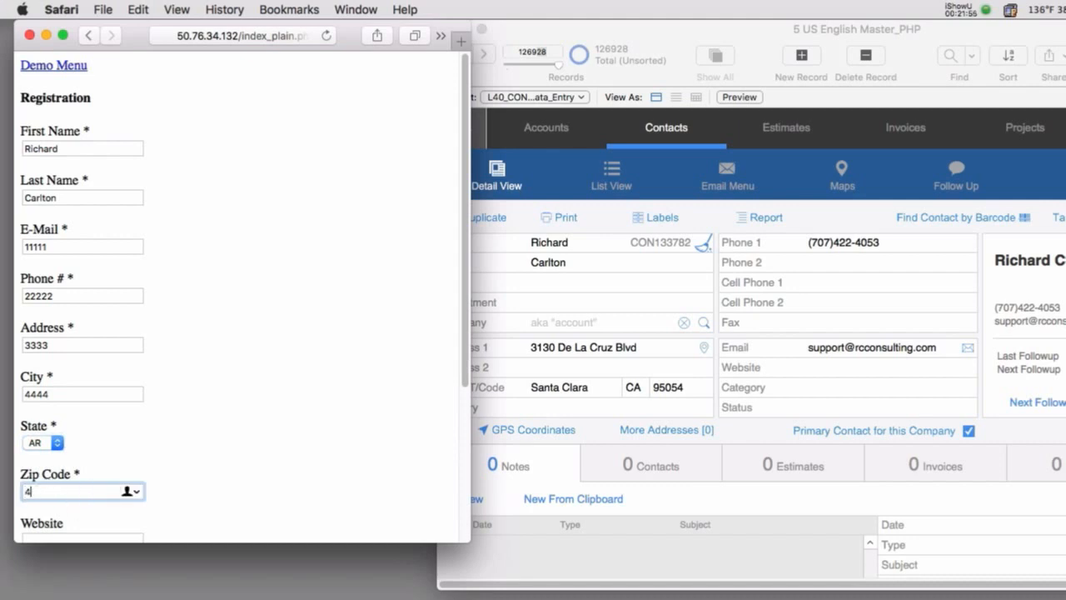
text(5555)
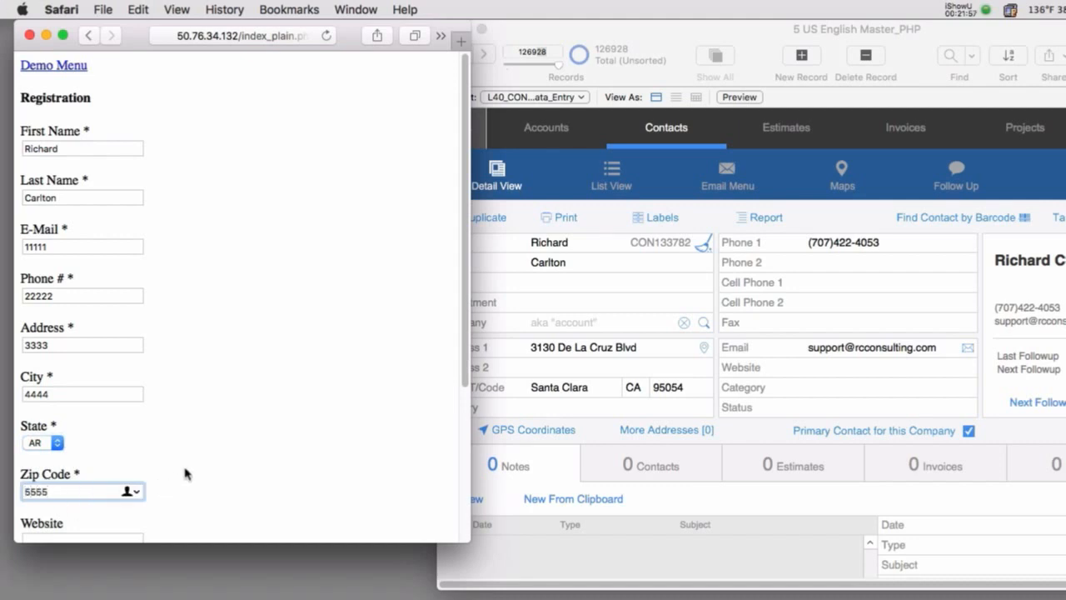
scroll(down, 3)
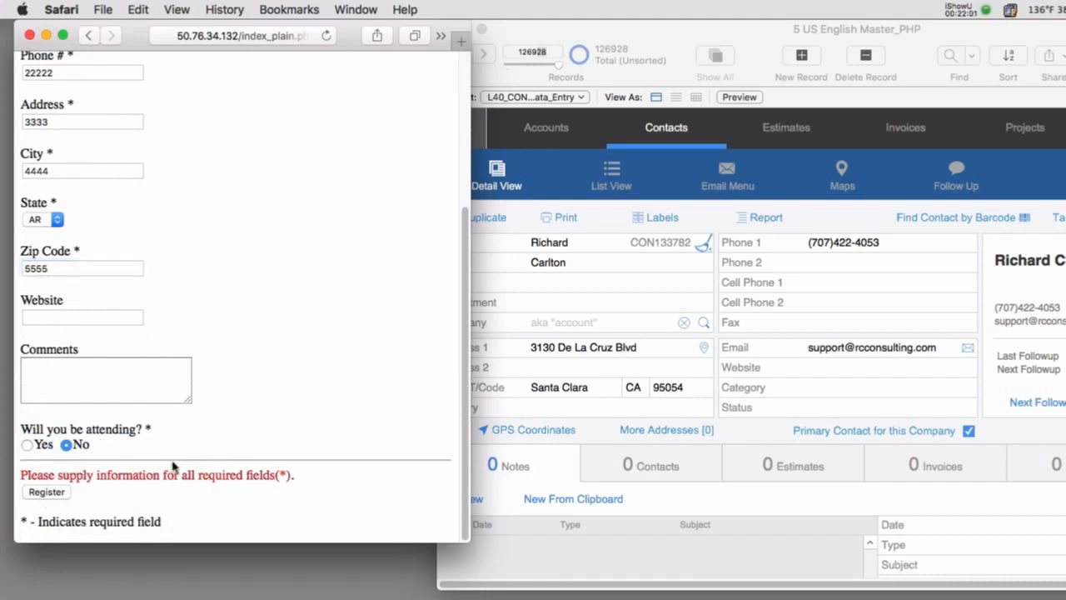
mouse_move(170, 418)
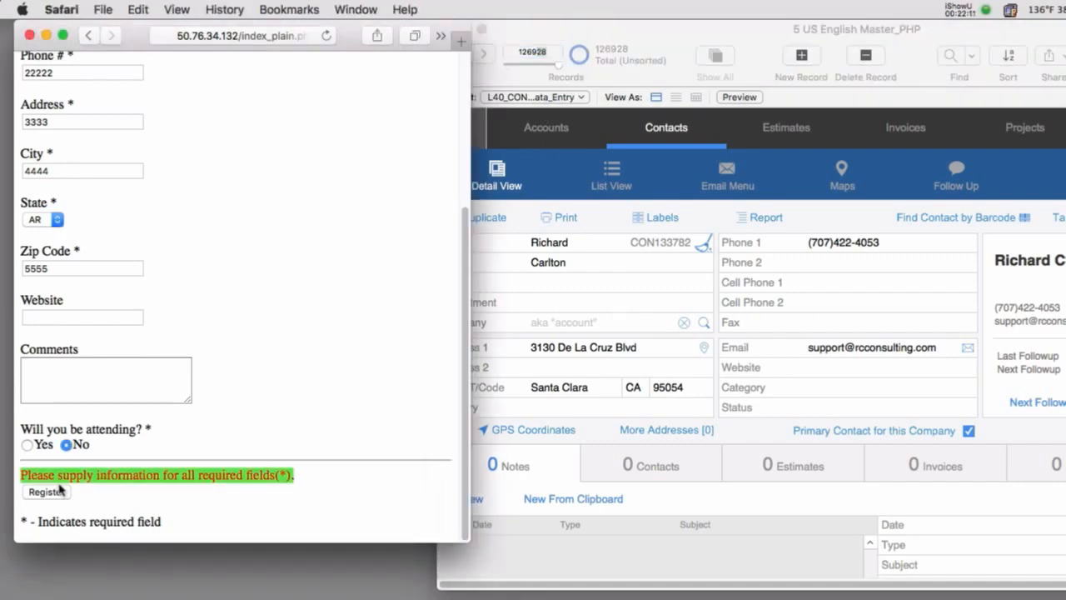
- Register the test contact as FileMaker's 126,929th record and head back from the confirmation
click(47, 492)
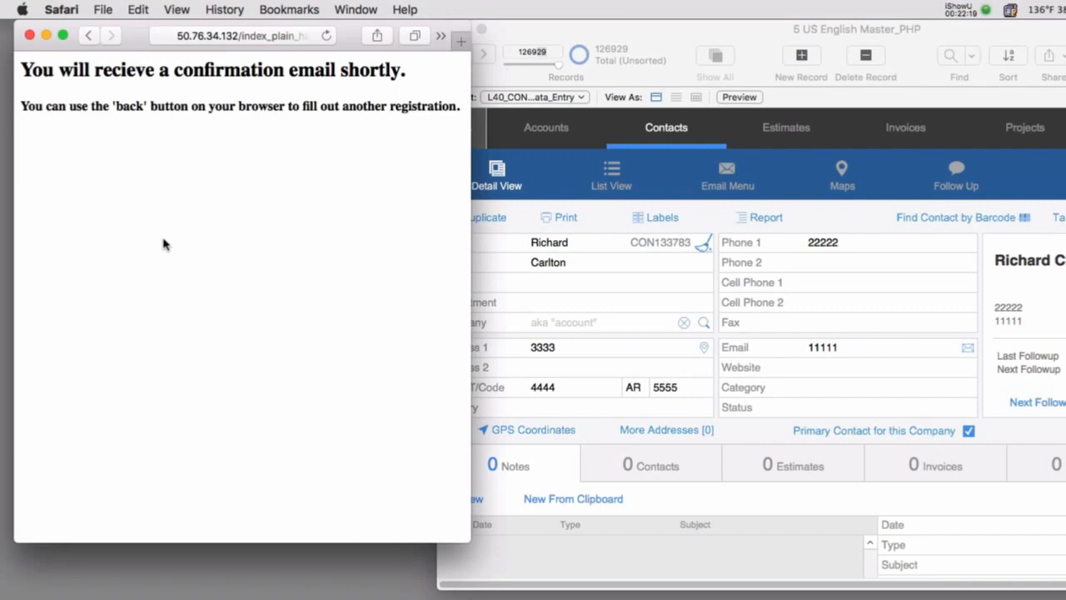
click(88, 35)
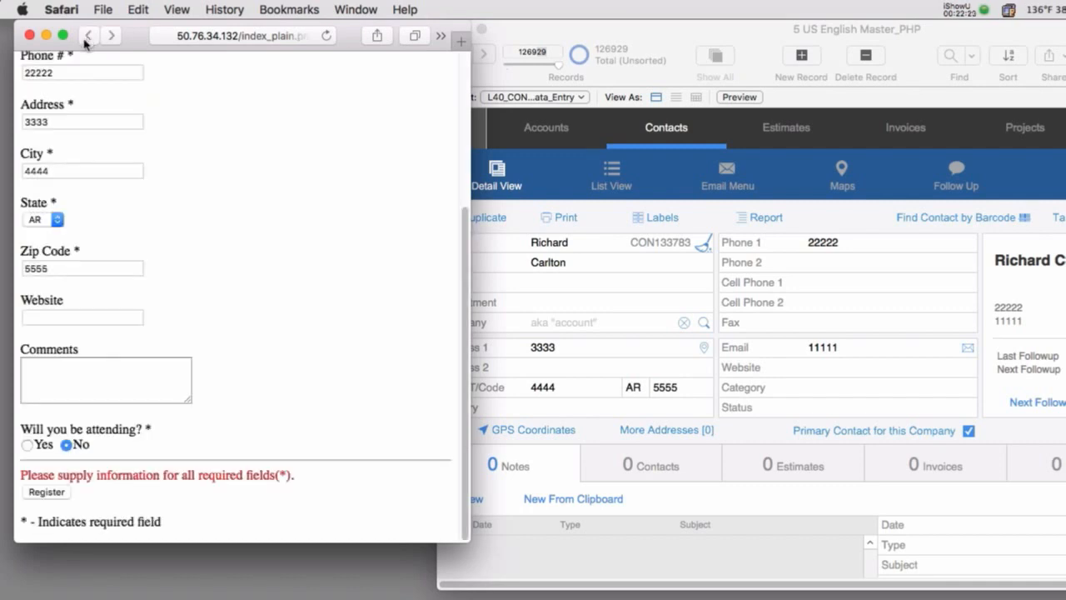
- Return to the PHP API demo menu and load the nicer example's styled registration form
click(89, 35)
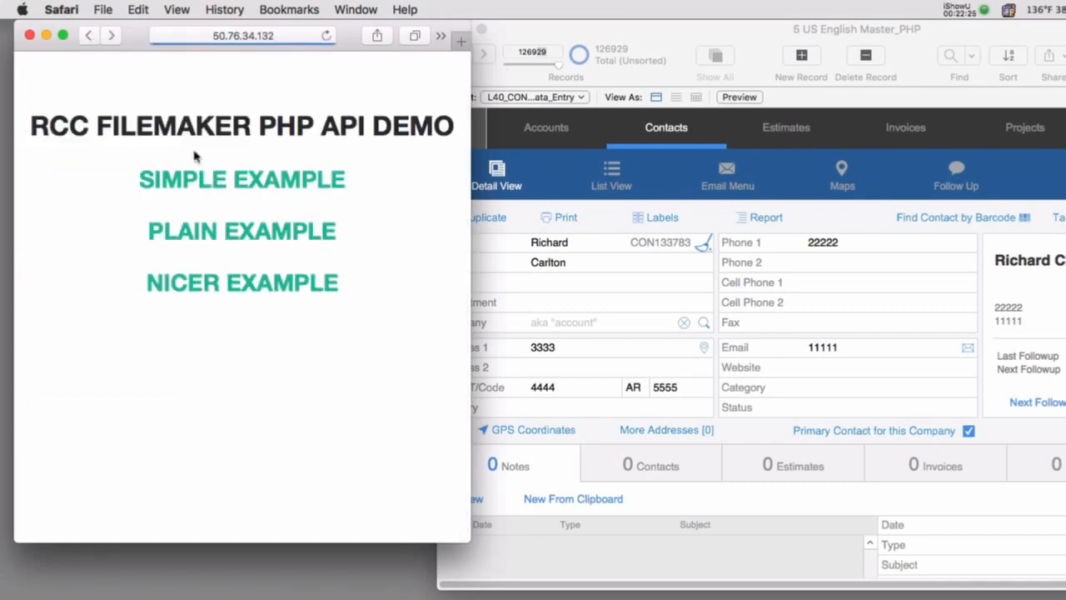
mouse_move(303, 303)
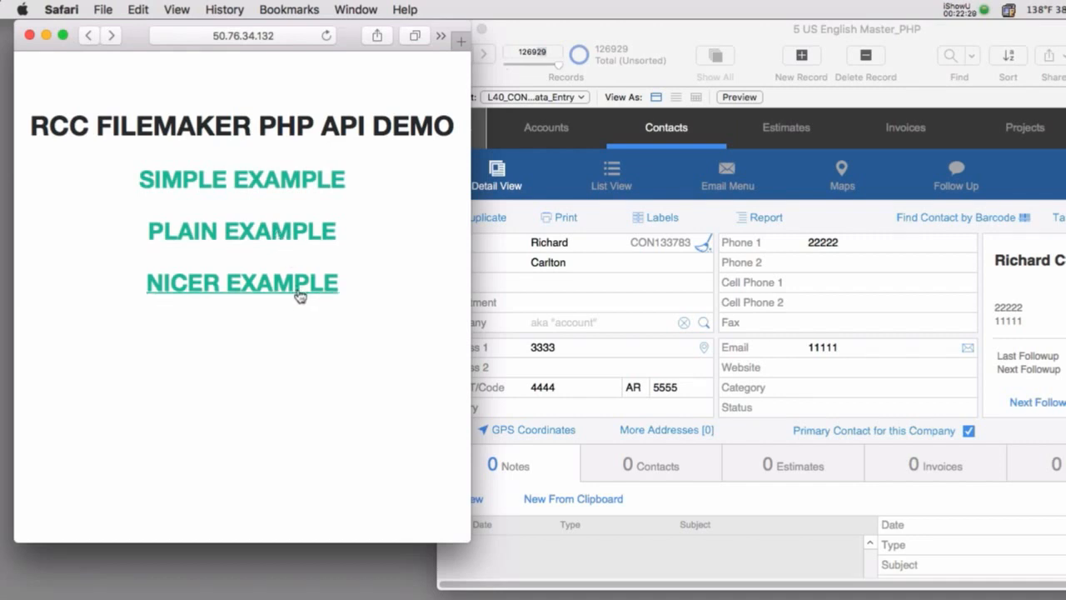
click(244, 284)
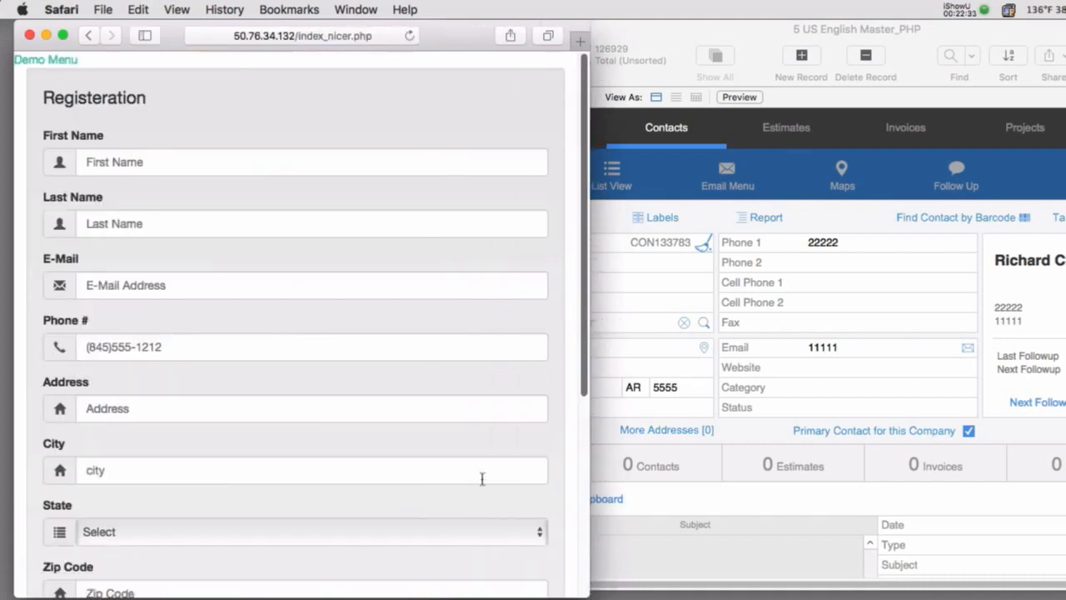
mouse_move(347, 430)
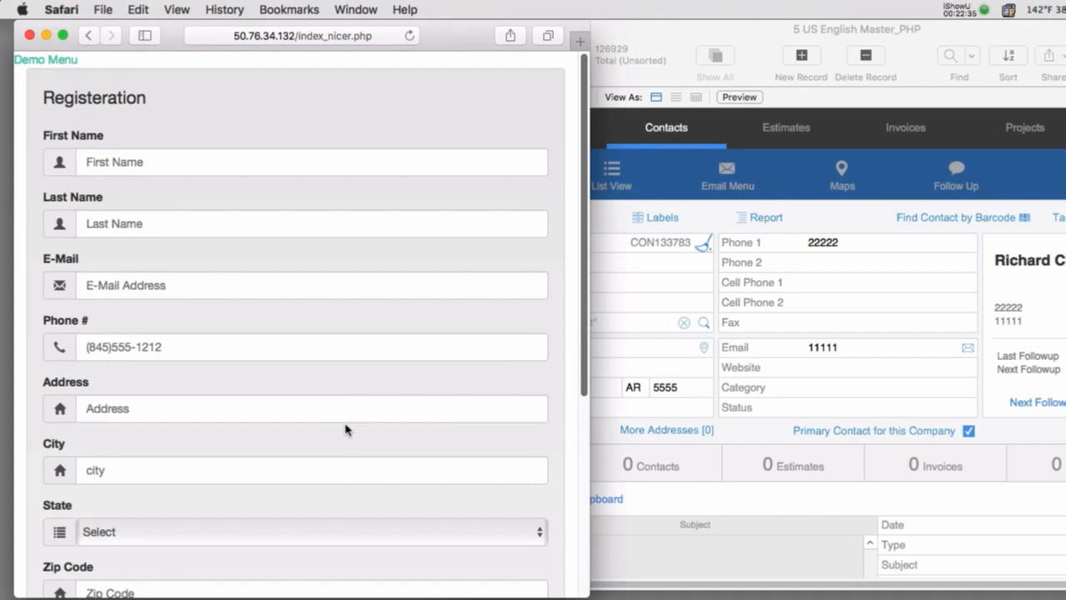
mouse_move(351, 433)
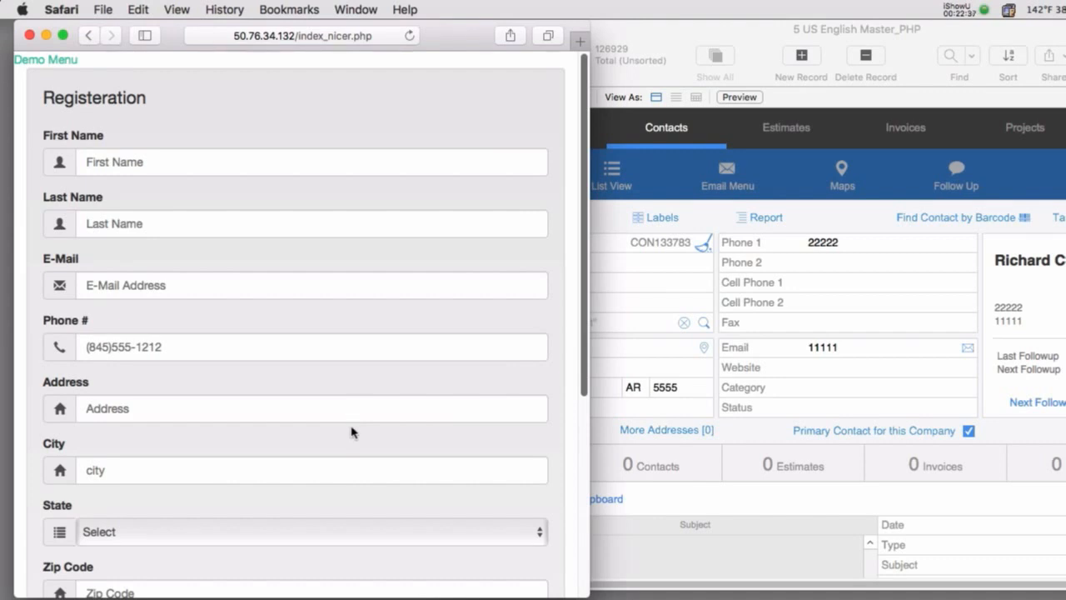
mouse_move(144, 183)
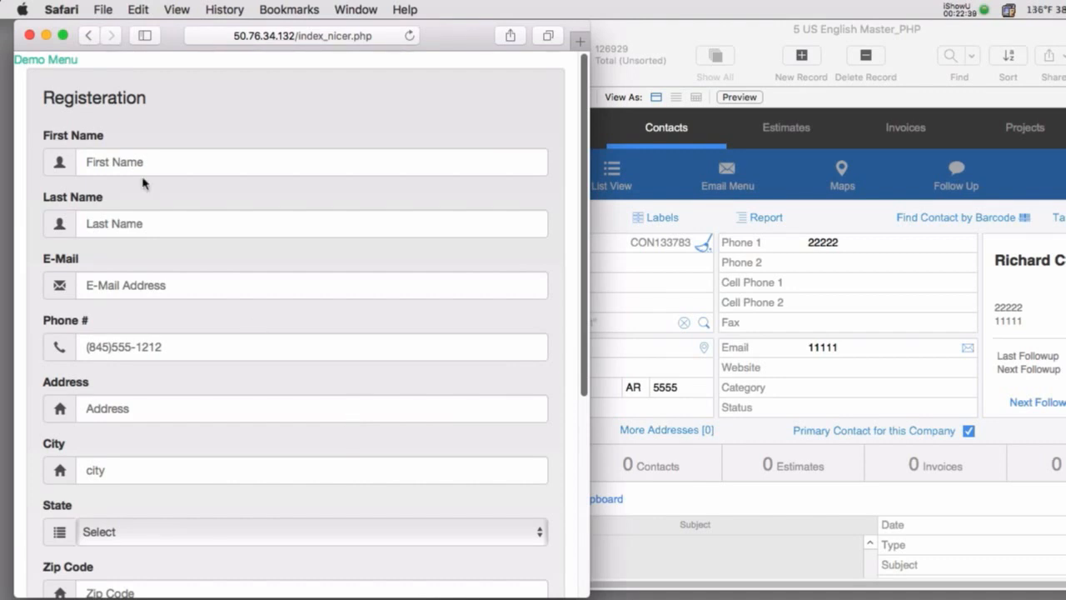
click(312, 162)
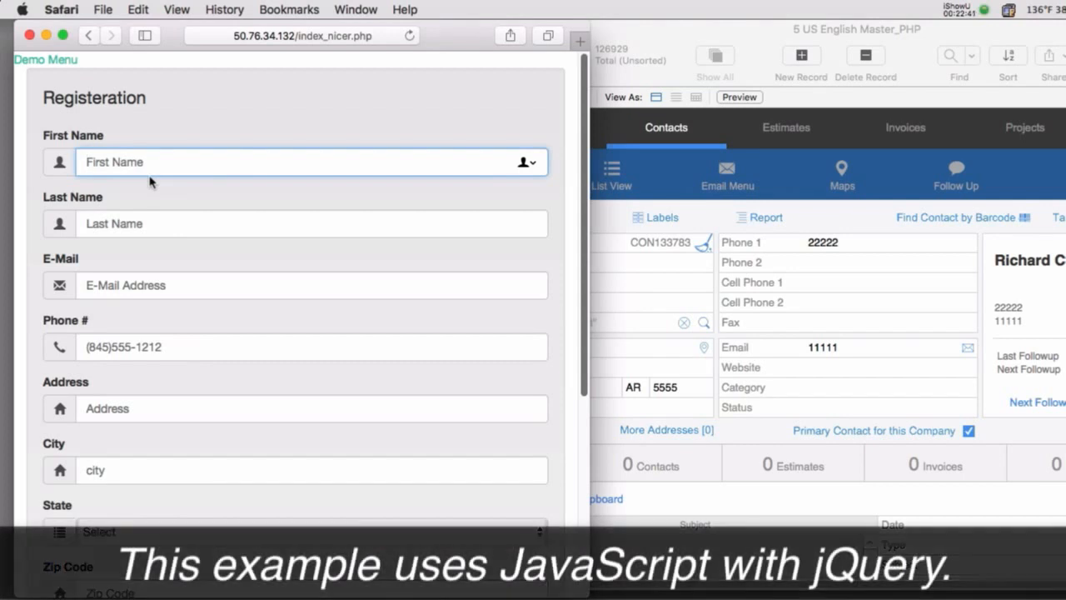
text(R)
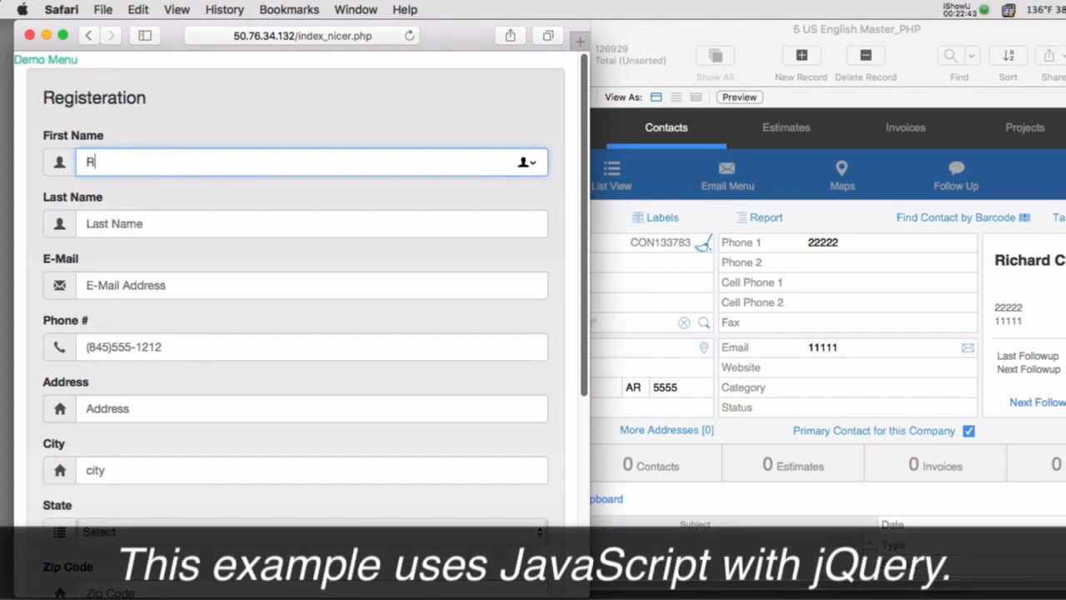
text(ichard)
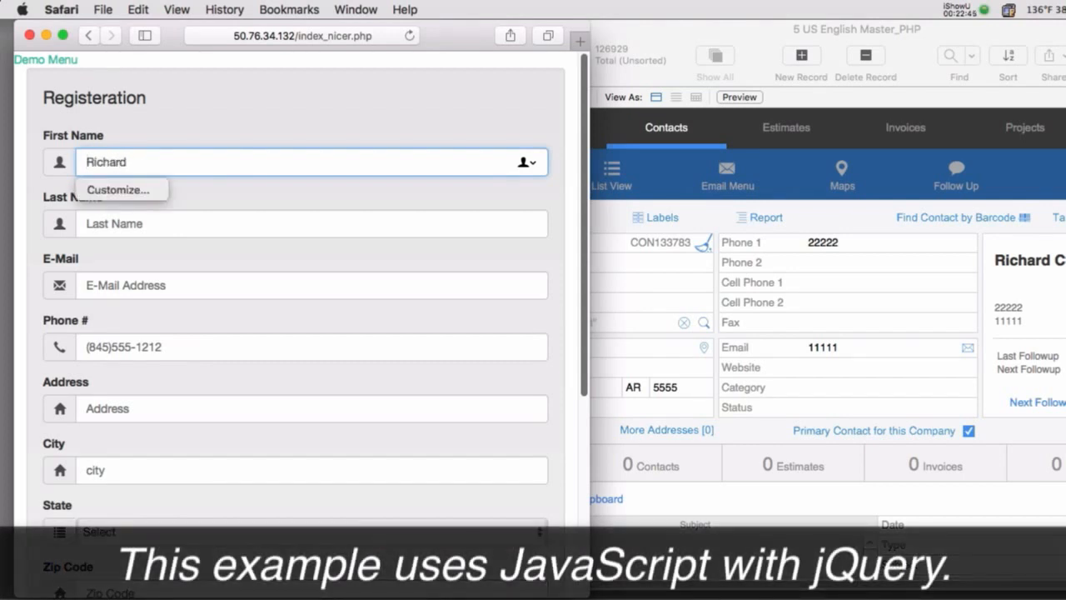
text(cC)
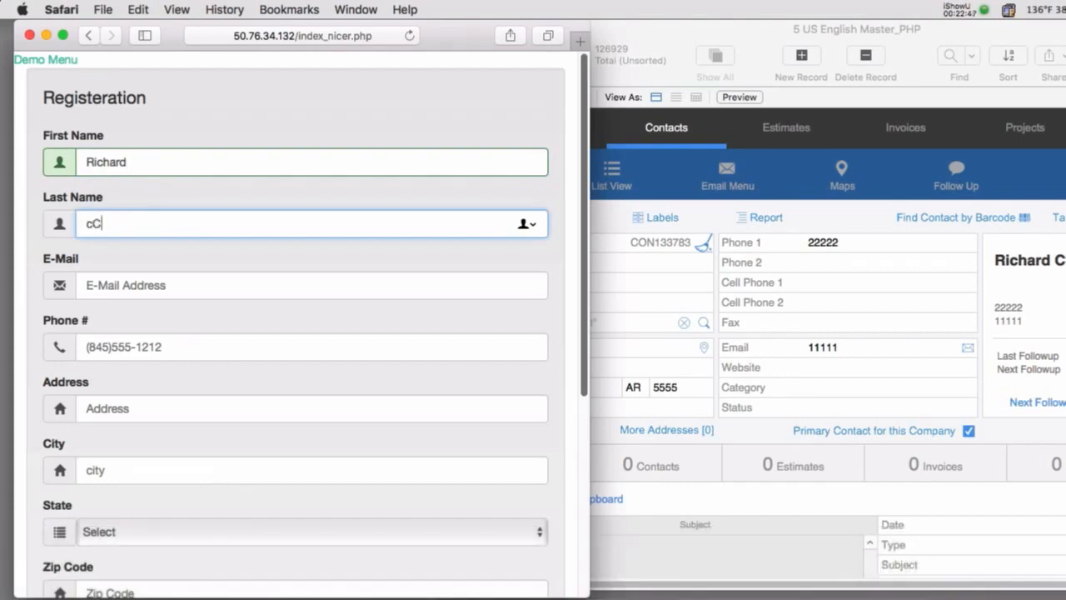
text(Carito)
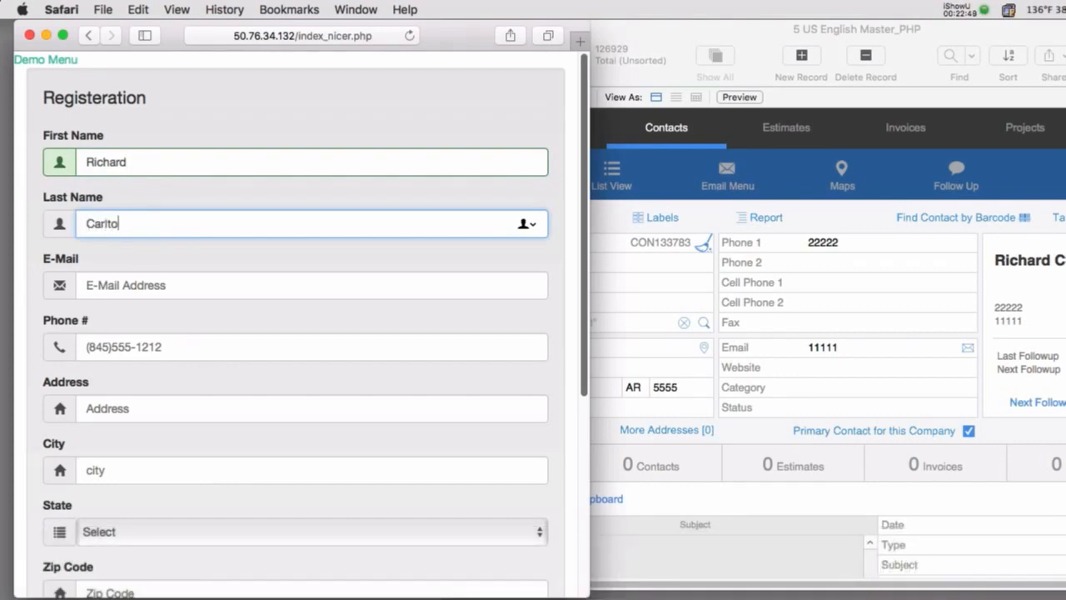
scroll(down, 3)
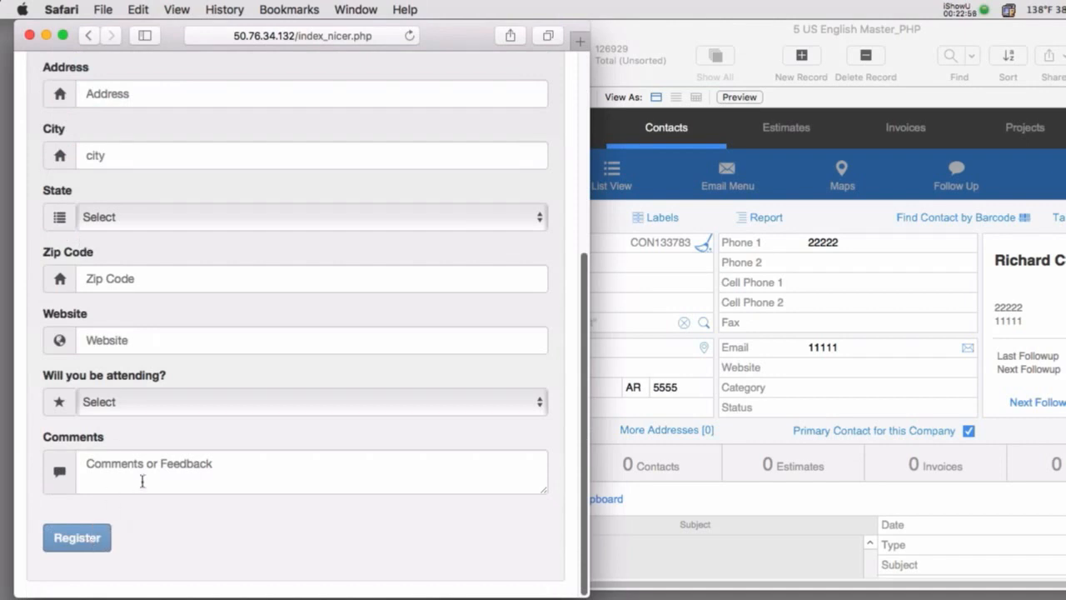
scroll(up, 3)
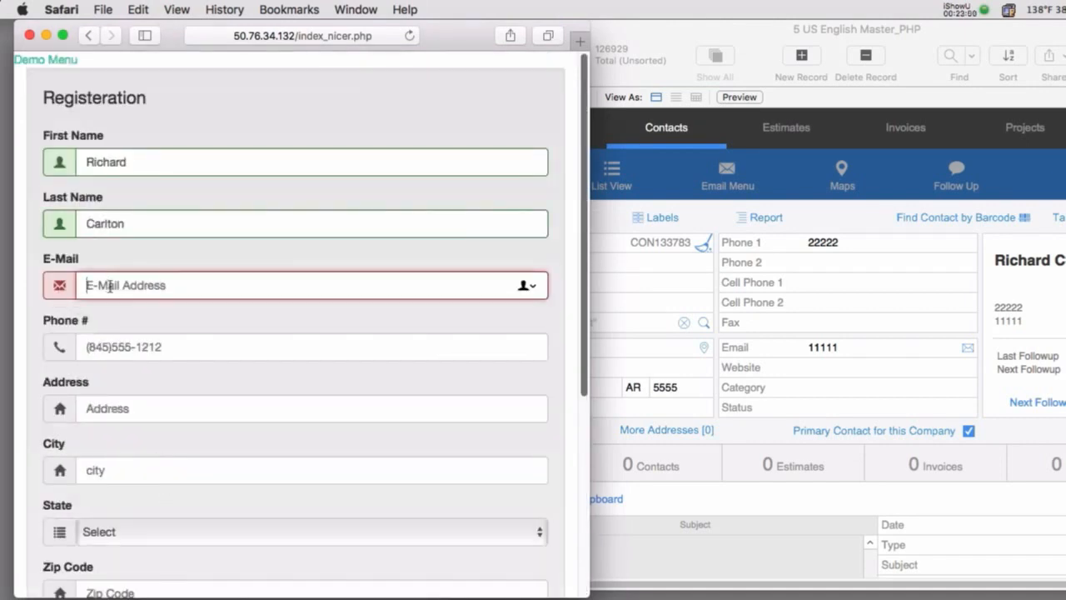
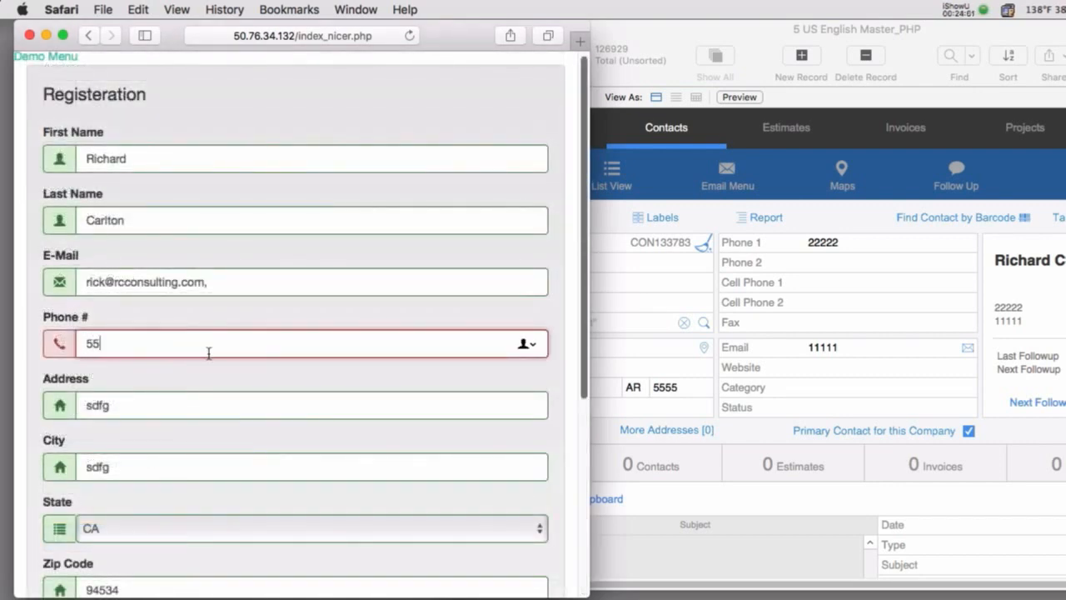
scroll(down, 3)
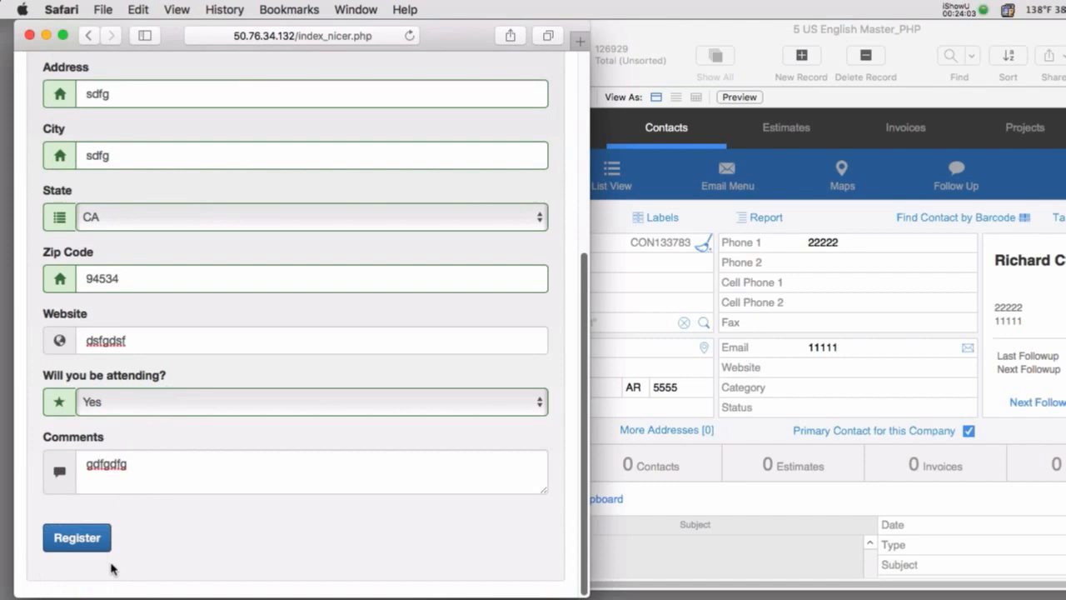
mouse_move(280, 528)
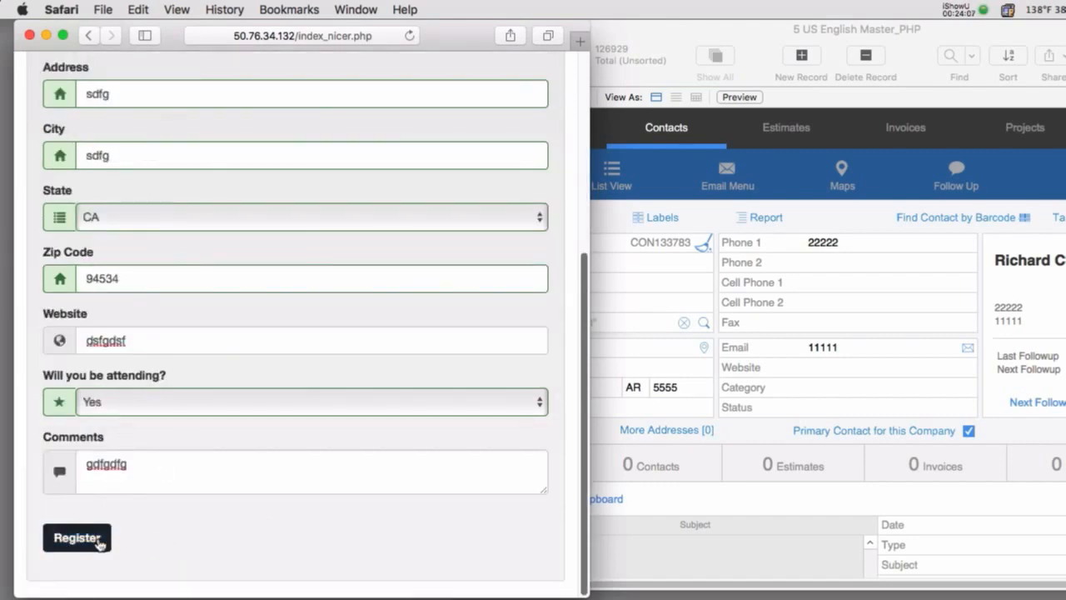
- Register the nicer form, show FileMaker's new 126,930th contact, and return to the demo menu
click(76, 536)
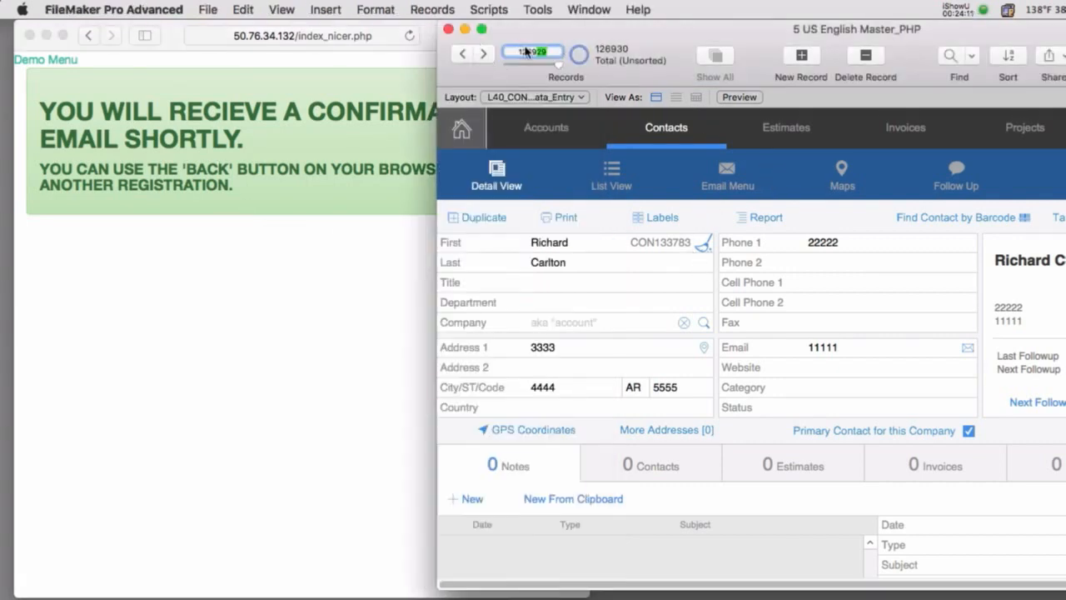
click(483, 53)
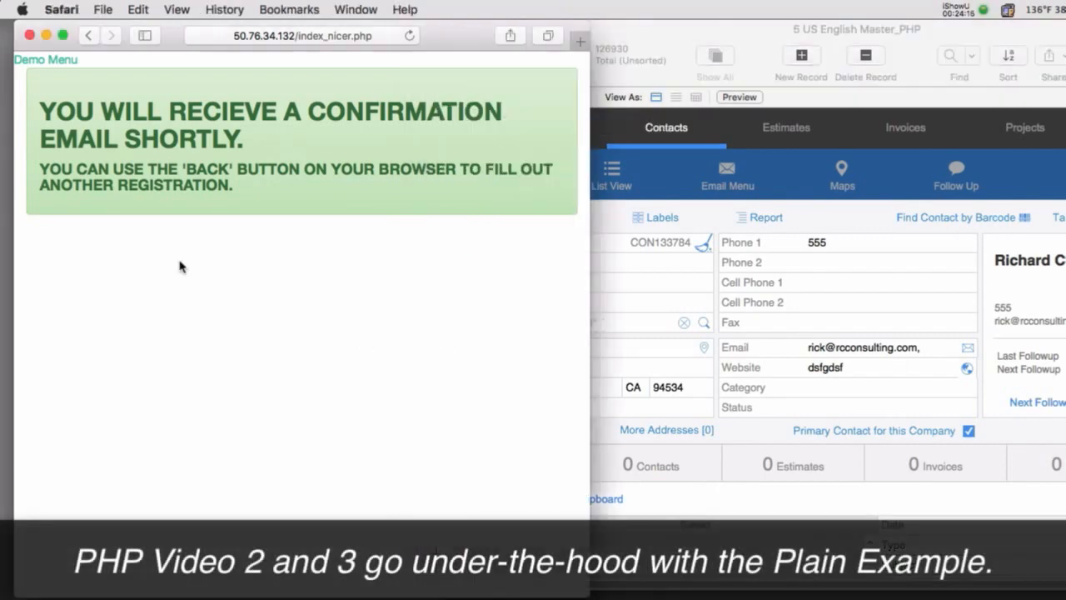
click(90, 35)
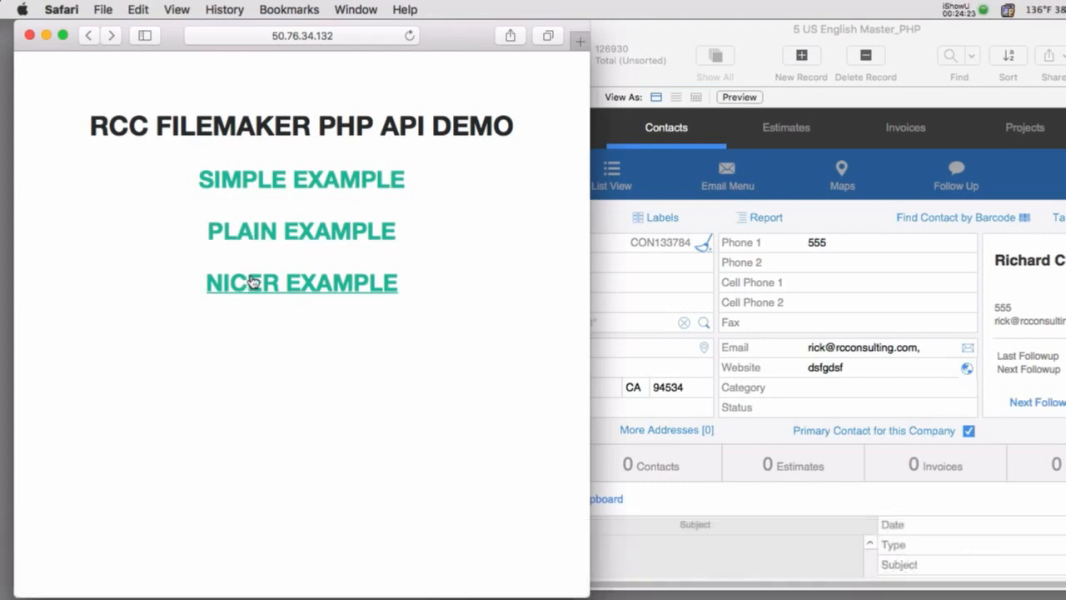
mouse_move(292, 283)
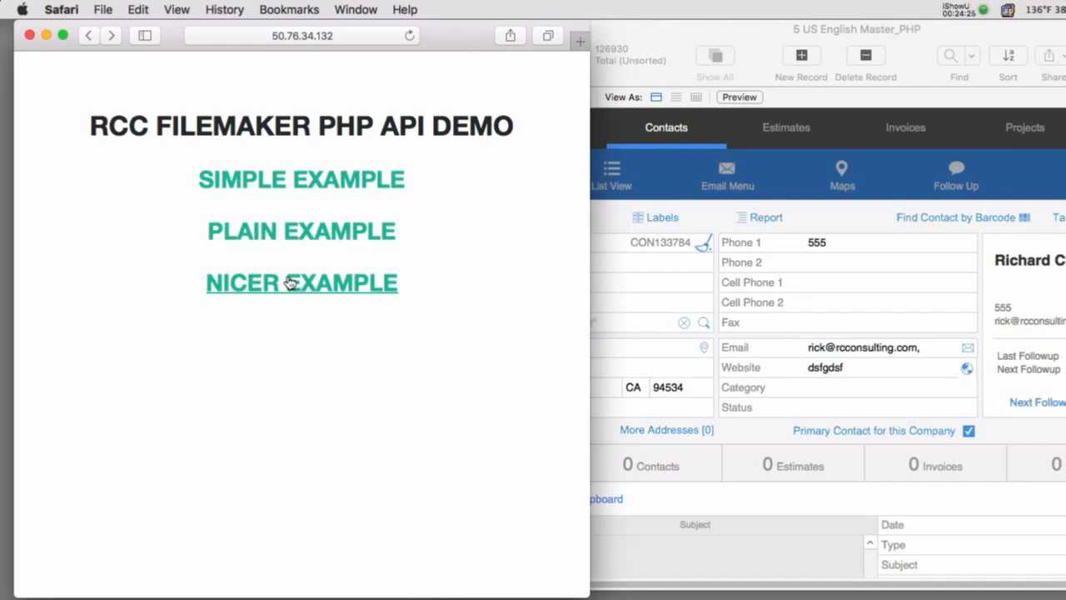